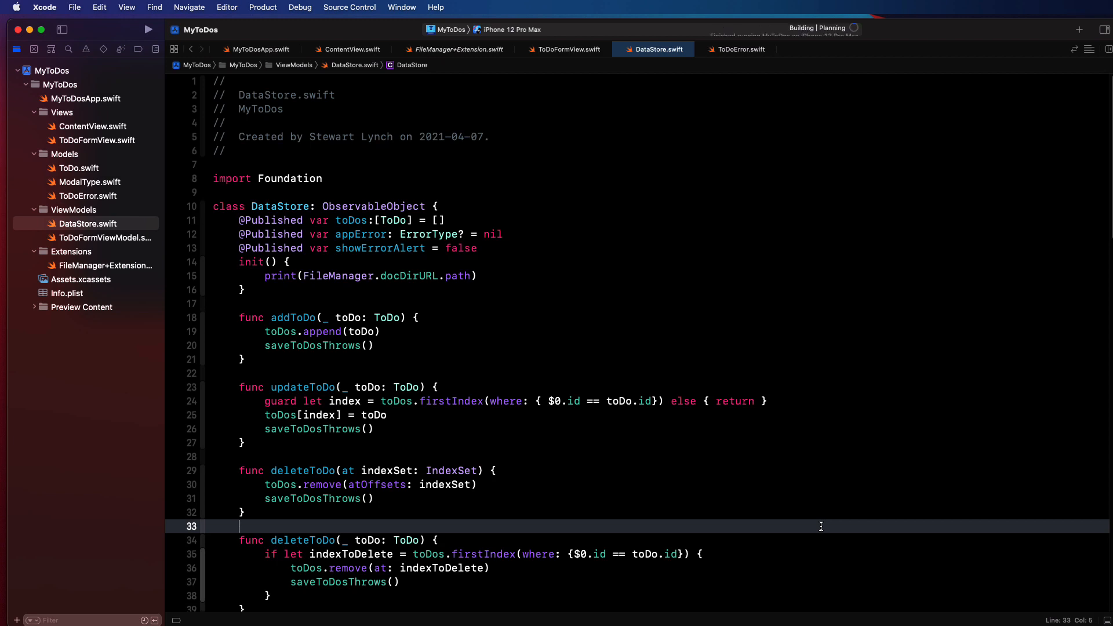
Build and launch MyToDos on the iPhone 12 Pro Max simulator showing its four to-dos
click(148, 29)
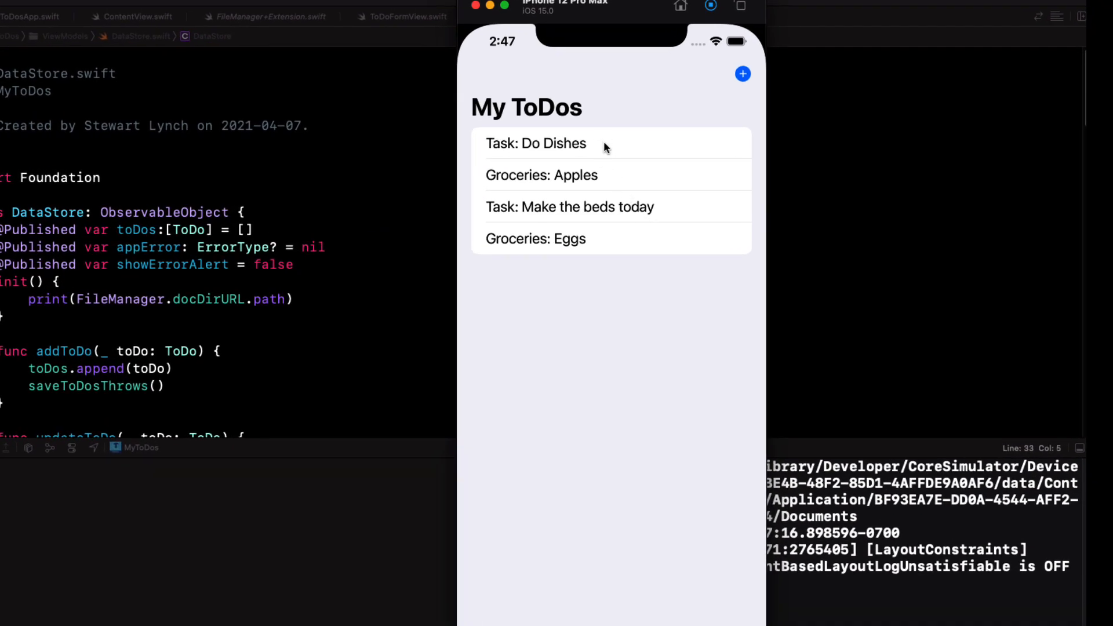
Edit the Do Dishes and Groceries: Eggs rows in the simulator and submit with Return
click(536, 142)
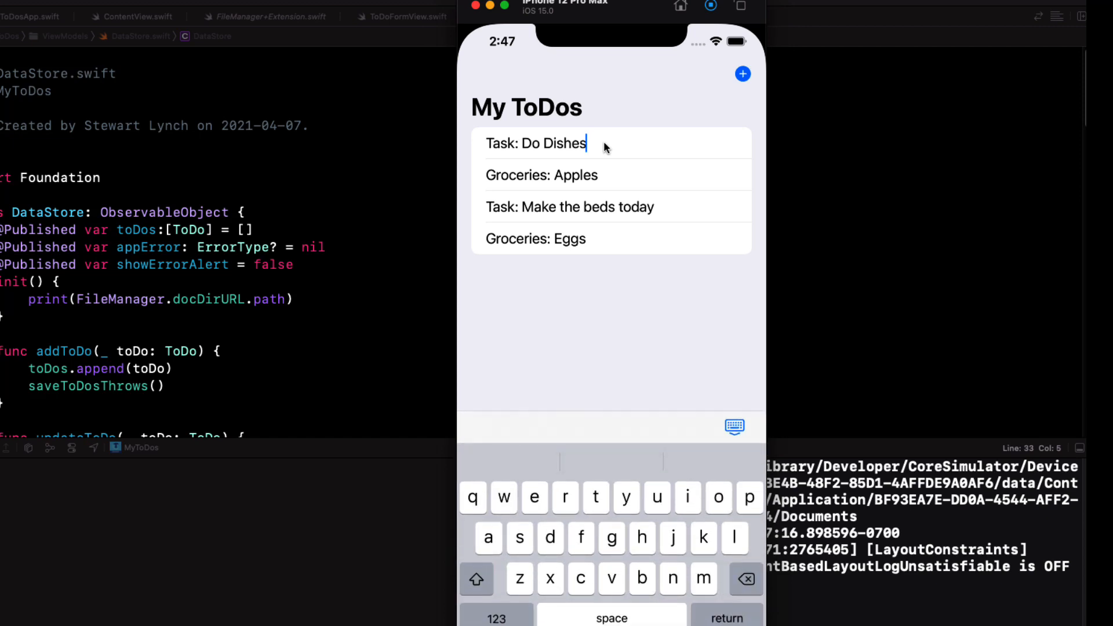
mouse_move(735, 425)
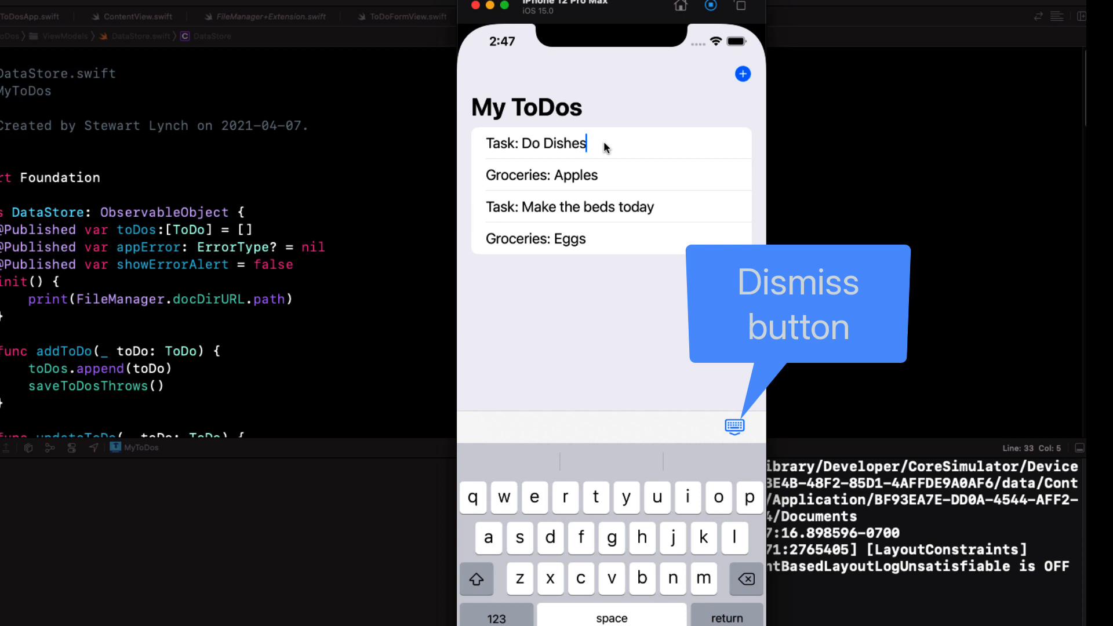
click(733, 425)
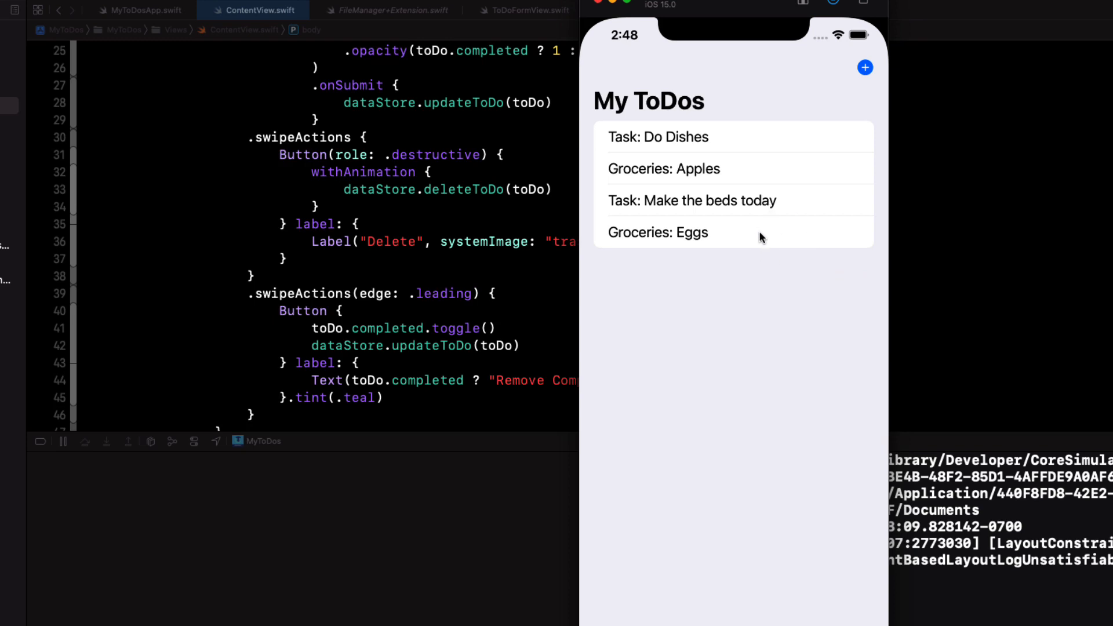
click(657, 231)
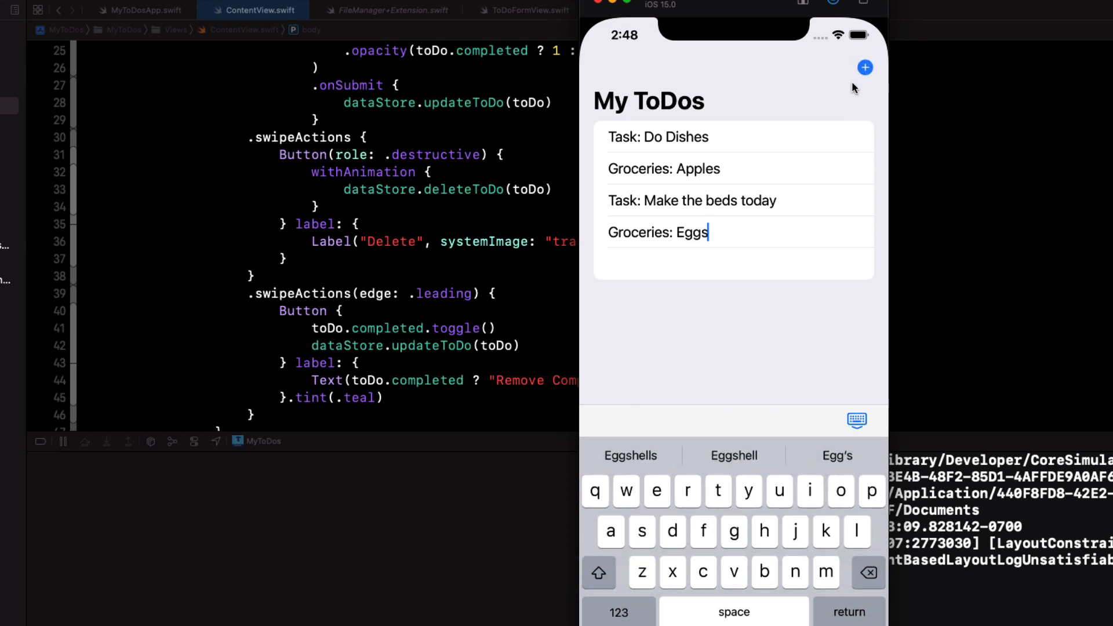
key(return)
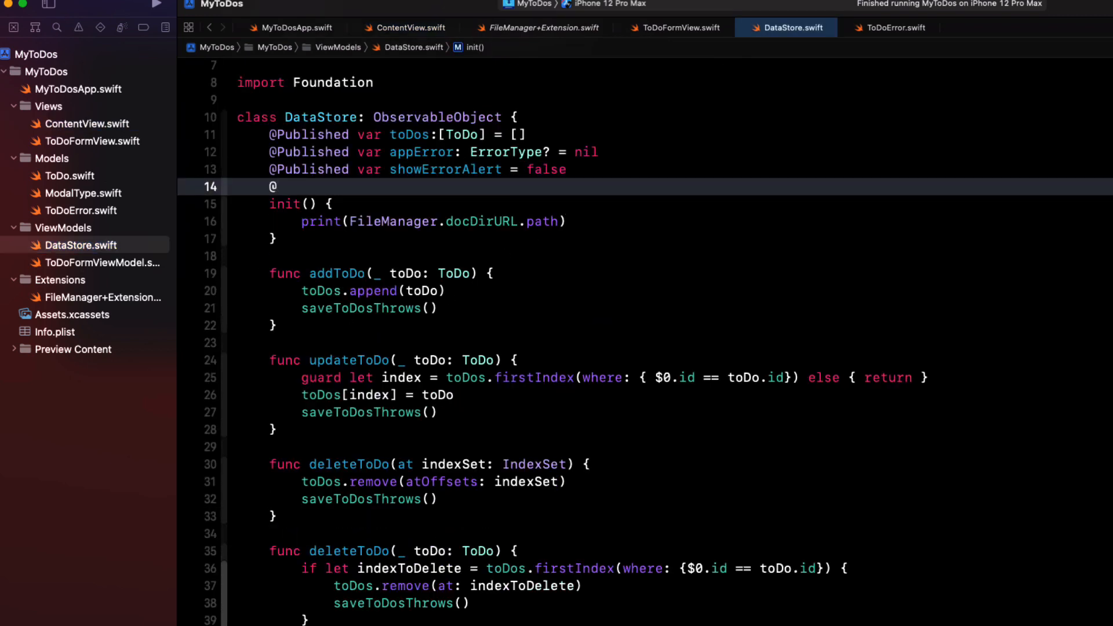
text(@Published var filterText = "")
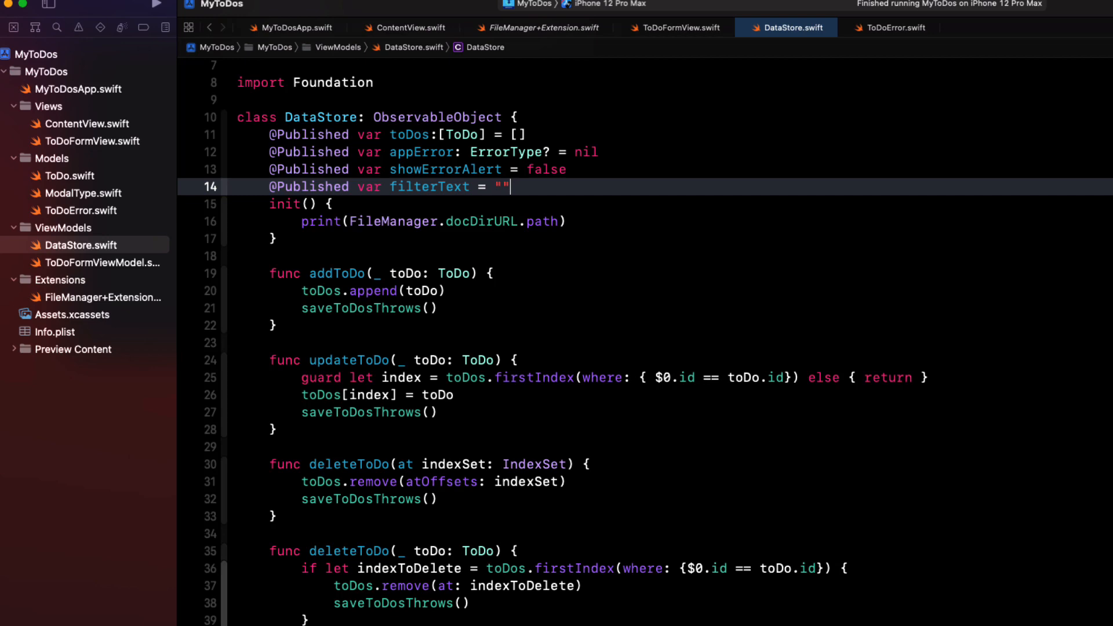
click(88, 124)
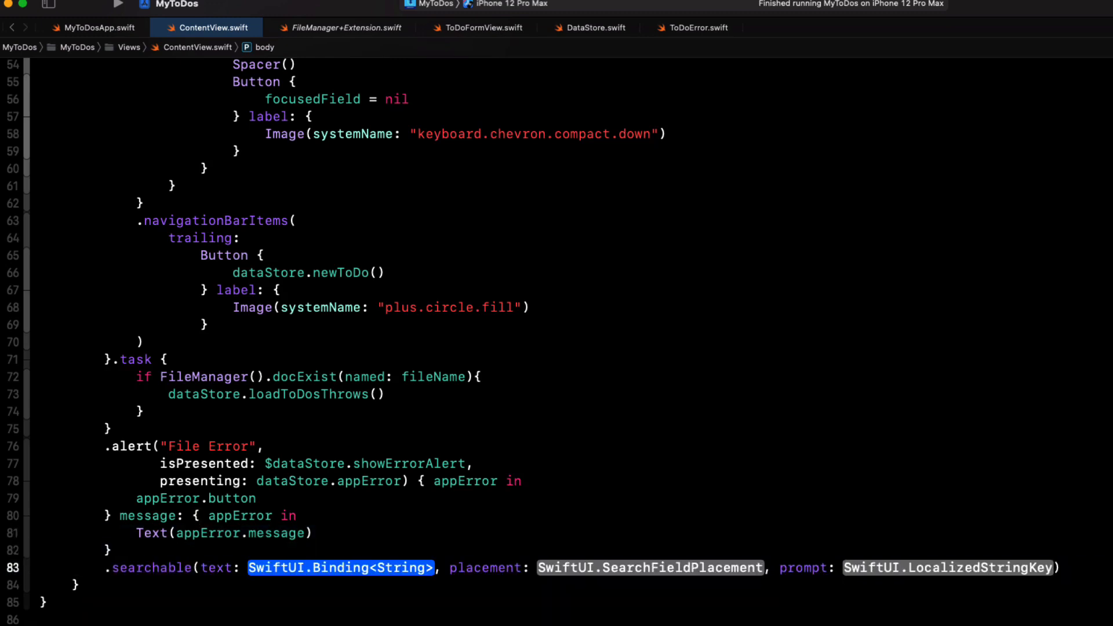
Add .searchable bound to $dataStore.filterText with prompt Text("Filter ToDos")
text($)
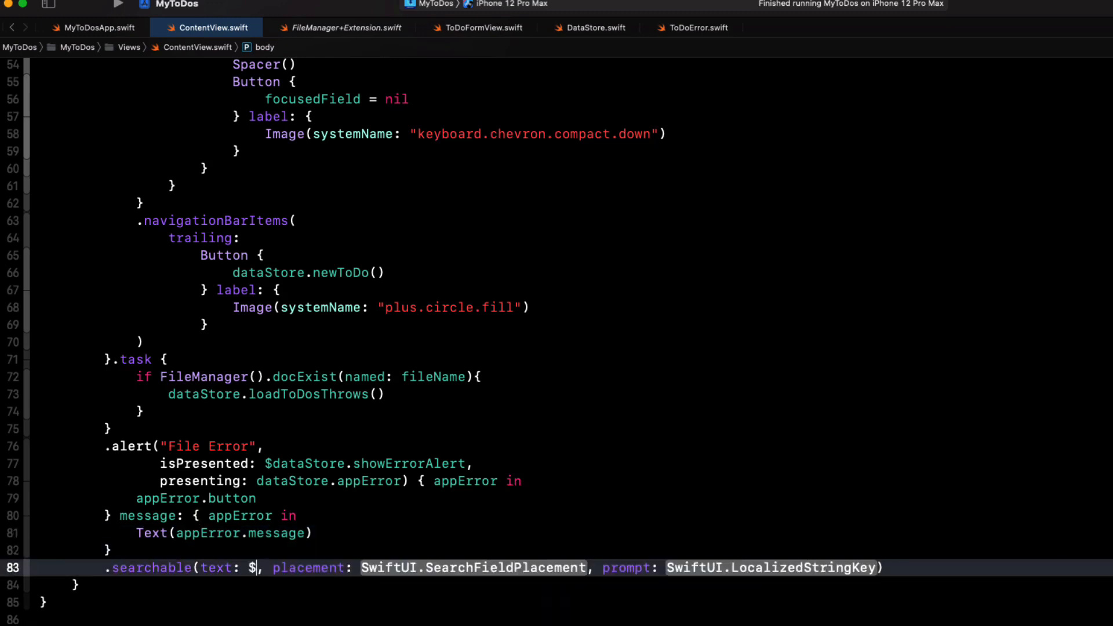
text(dataStore)
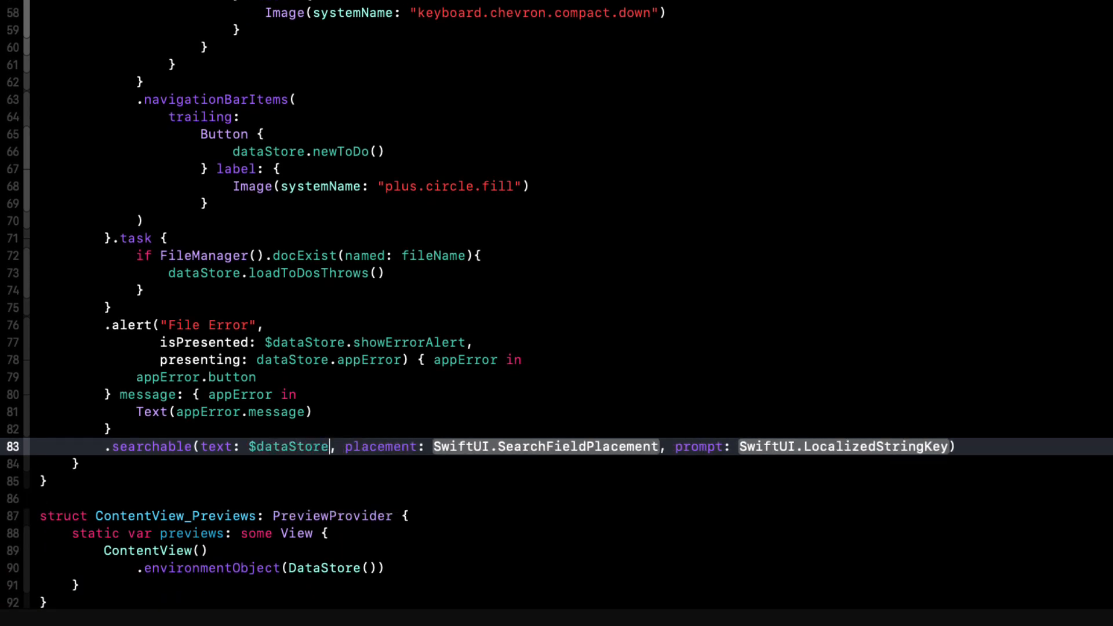
text(.filterText)
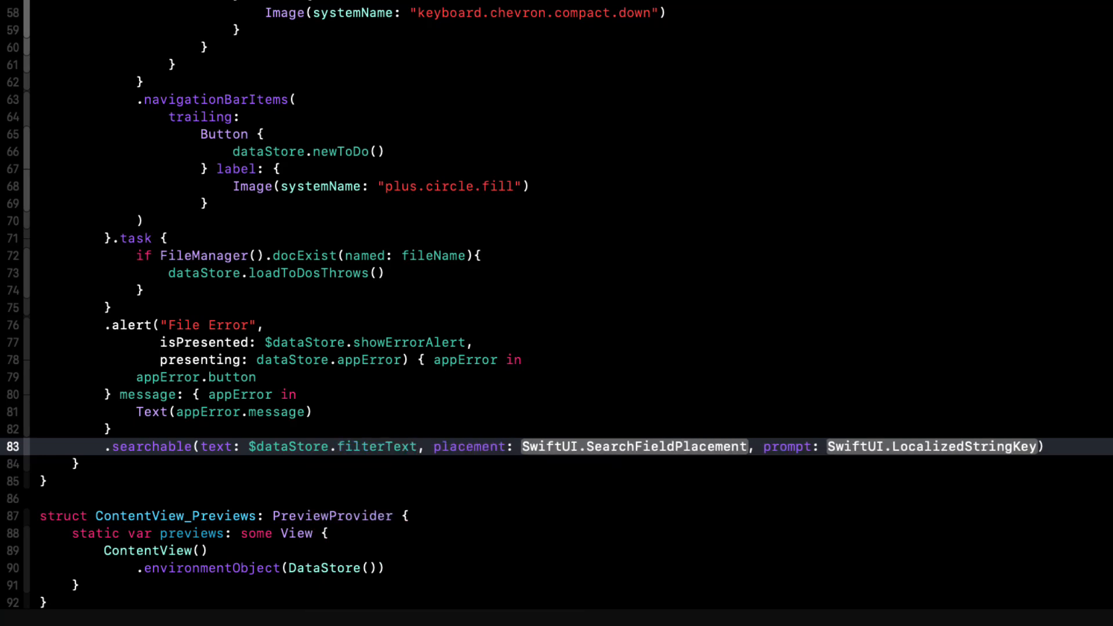
click(420, 446)
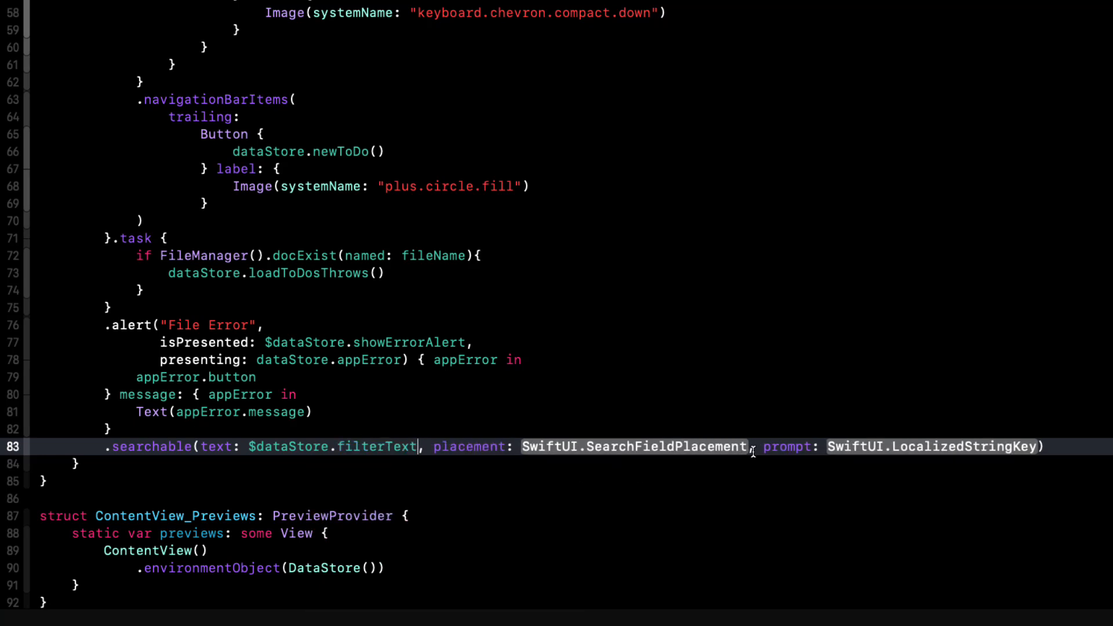
text(Text, prompt:Text("Filter ")))
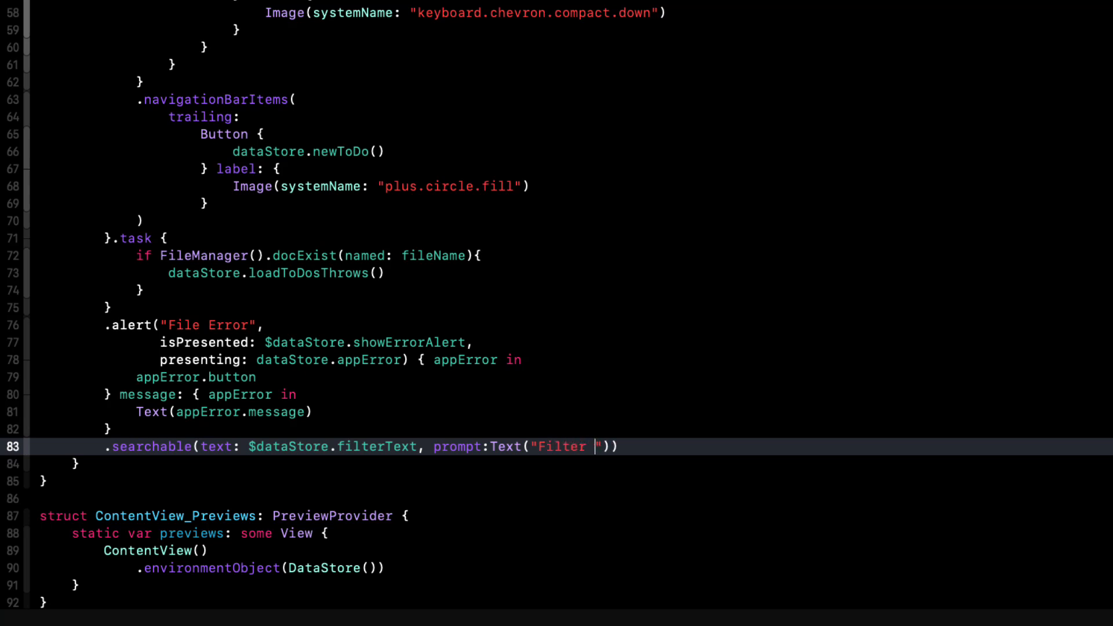
text(ToD)
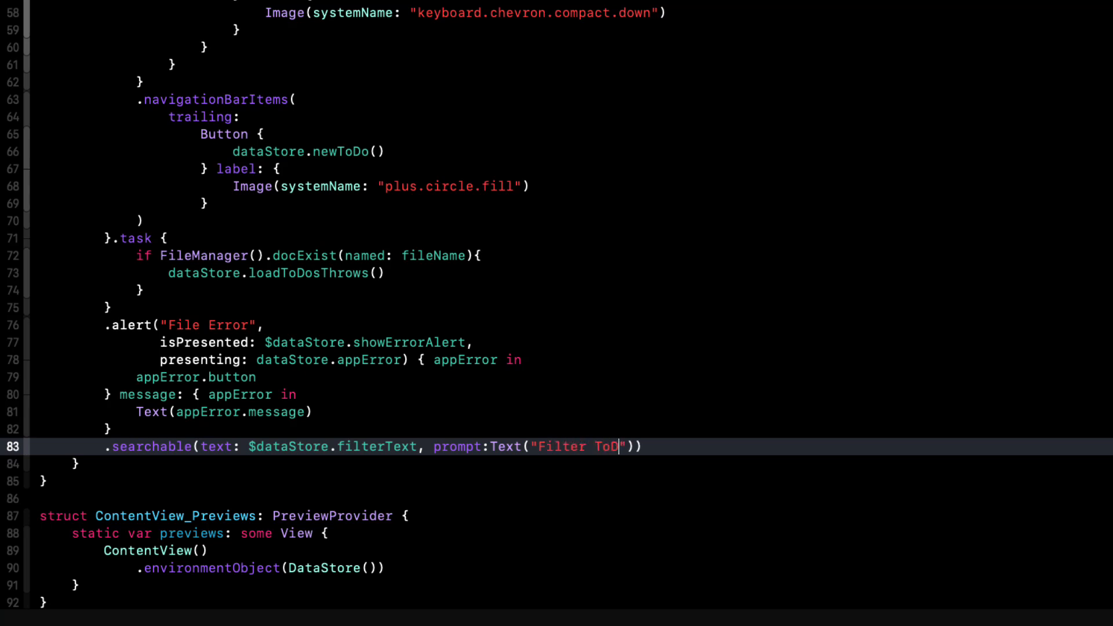
text(os)
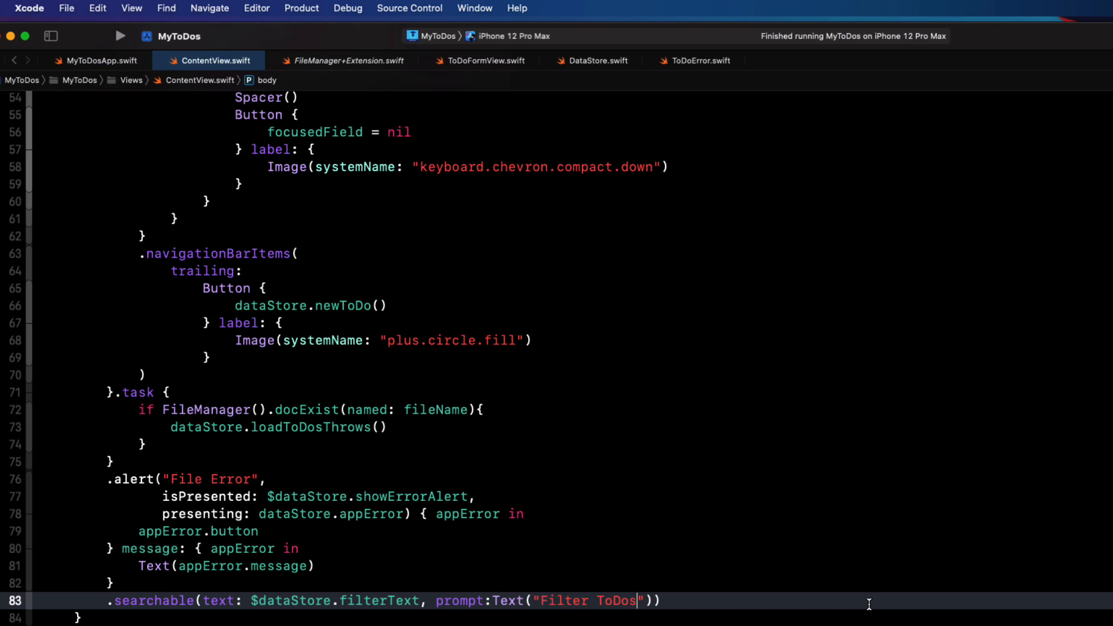
click(50, 36)
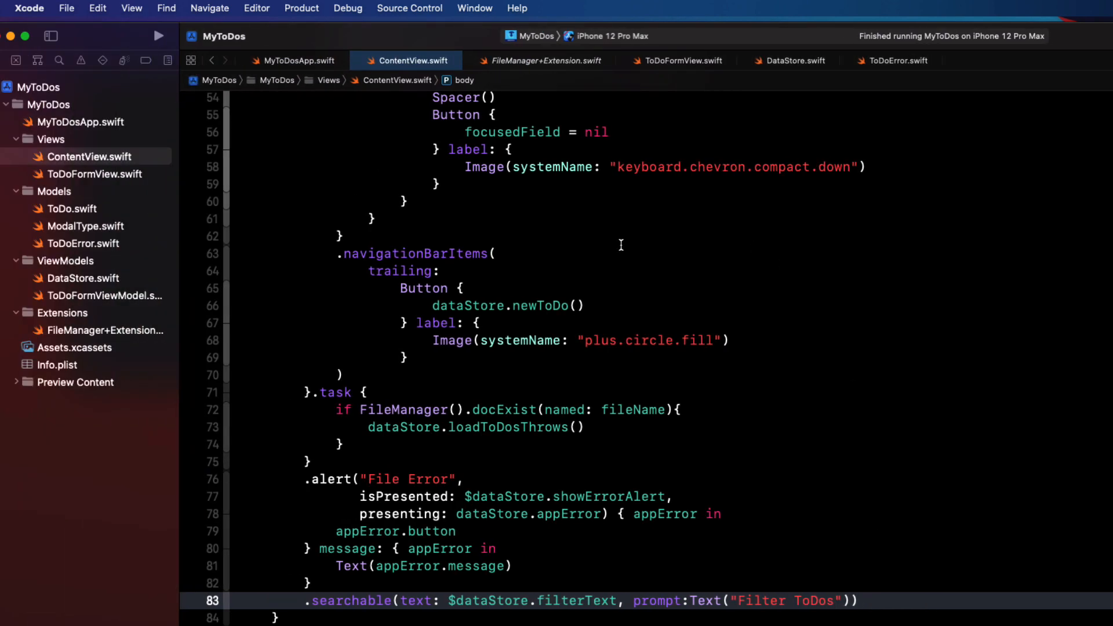
click(794, 60)
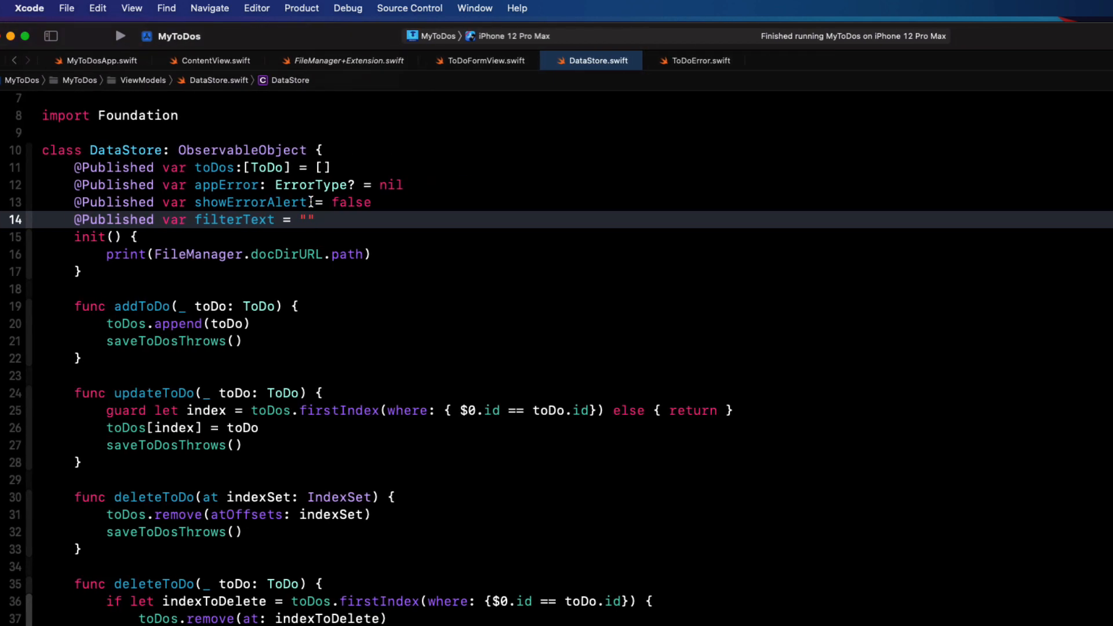
mouse_move(332, 220)
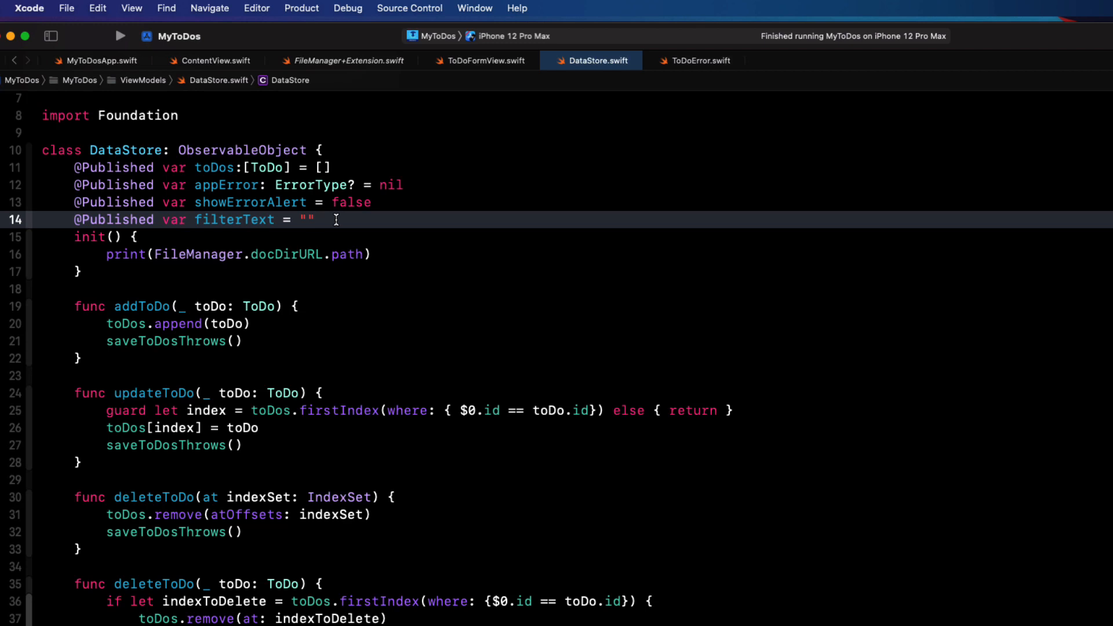
text(@)
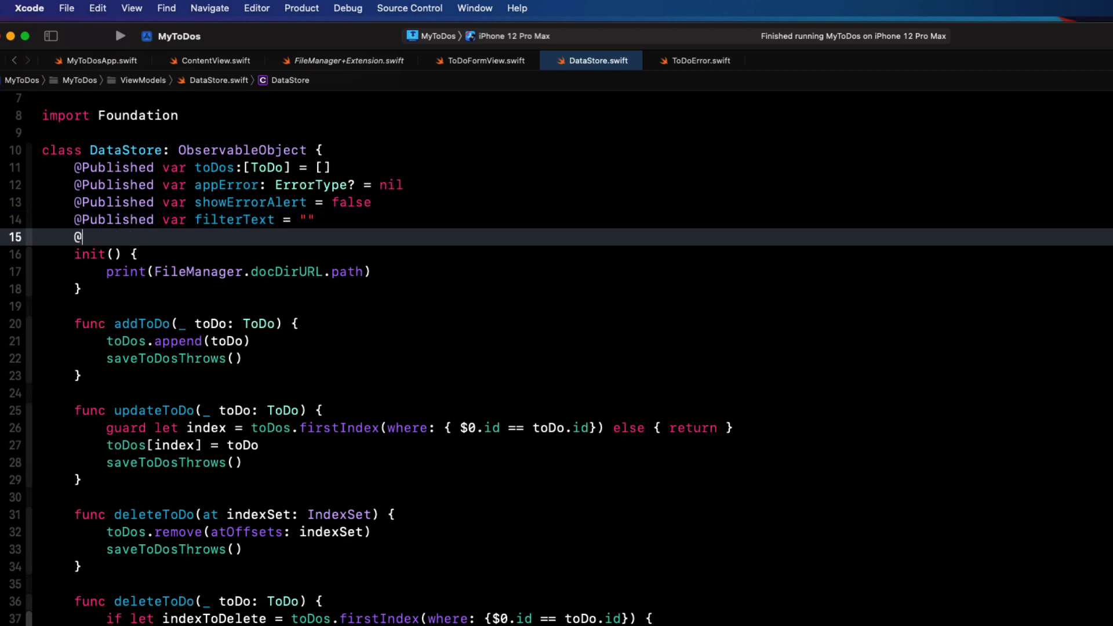
text(Publis)
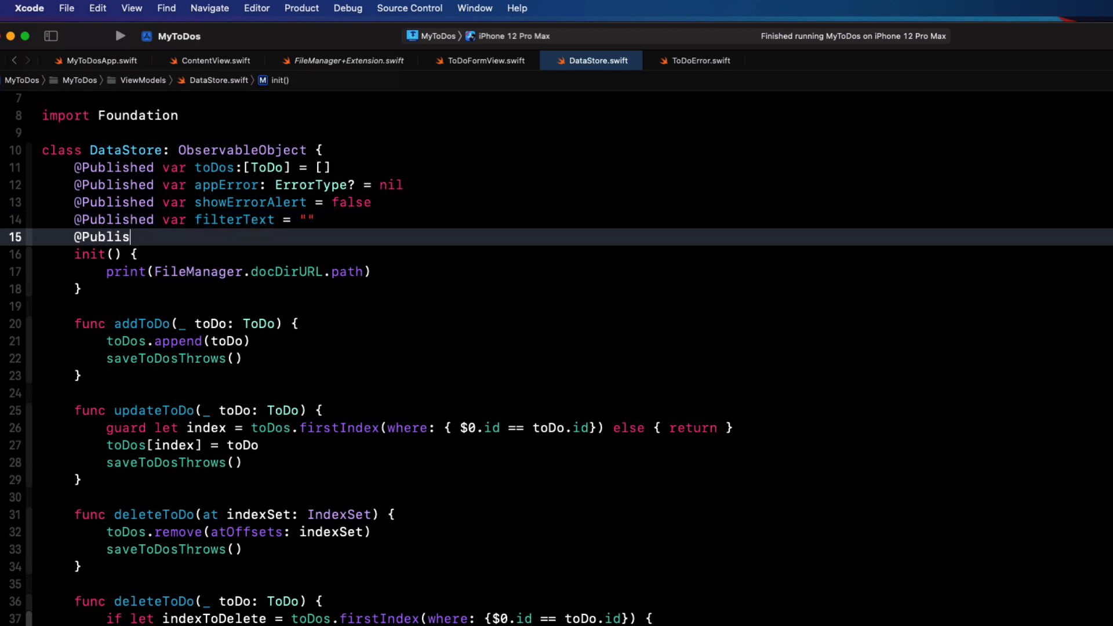
text(hed var filteredTo)
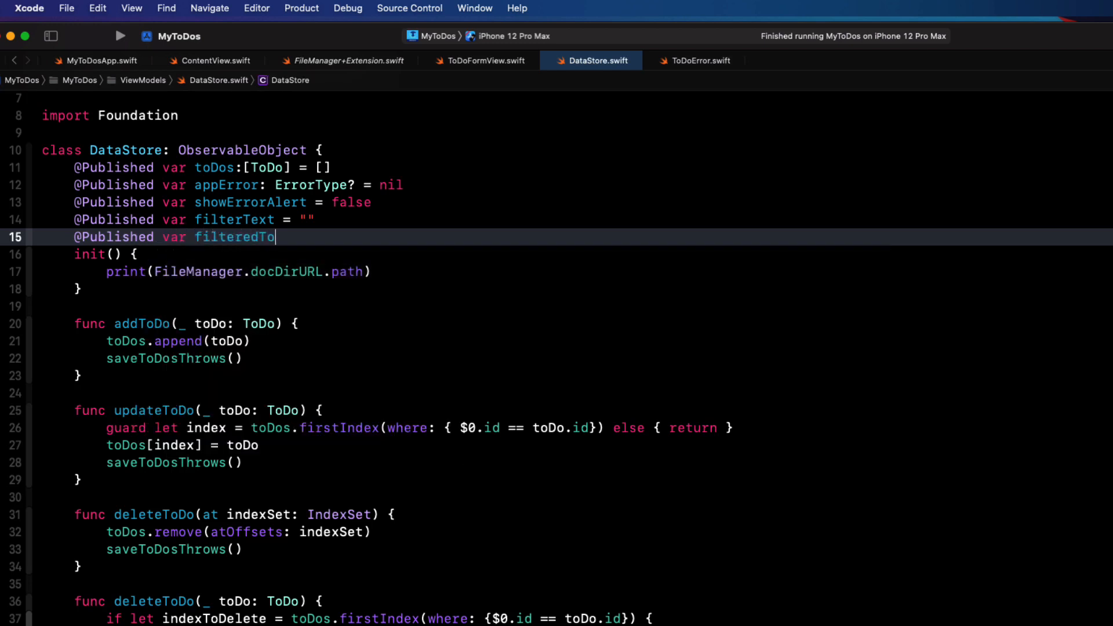
text(Dos:)
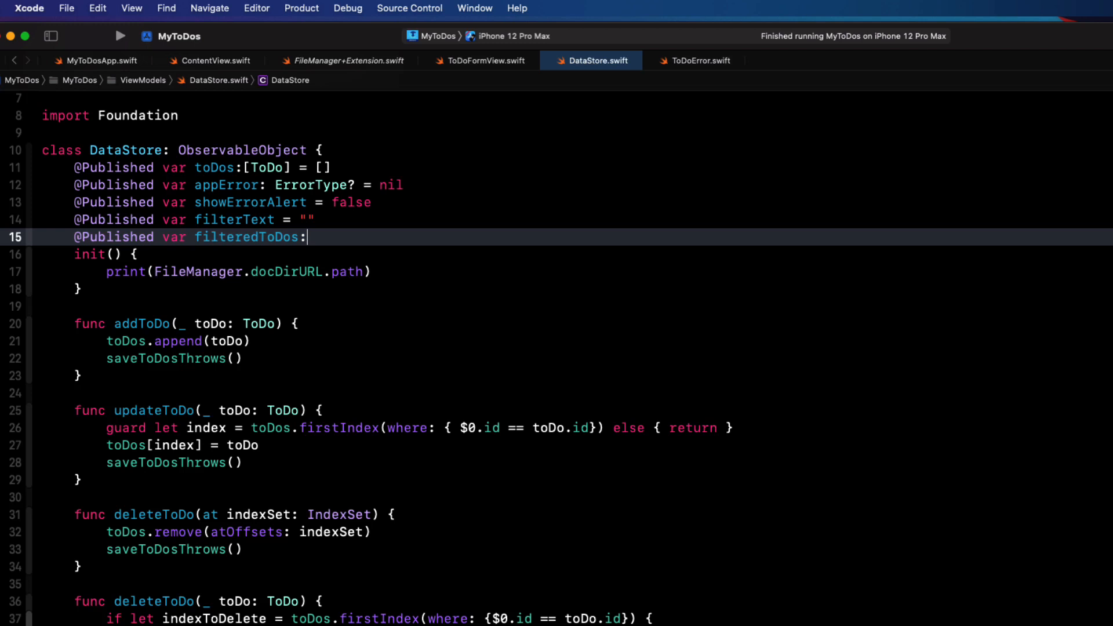
text(" ")
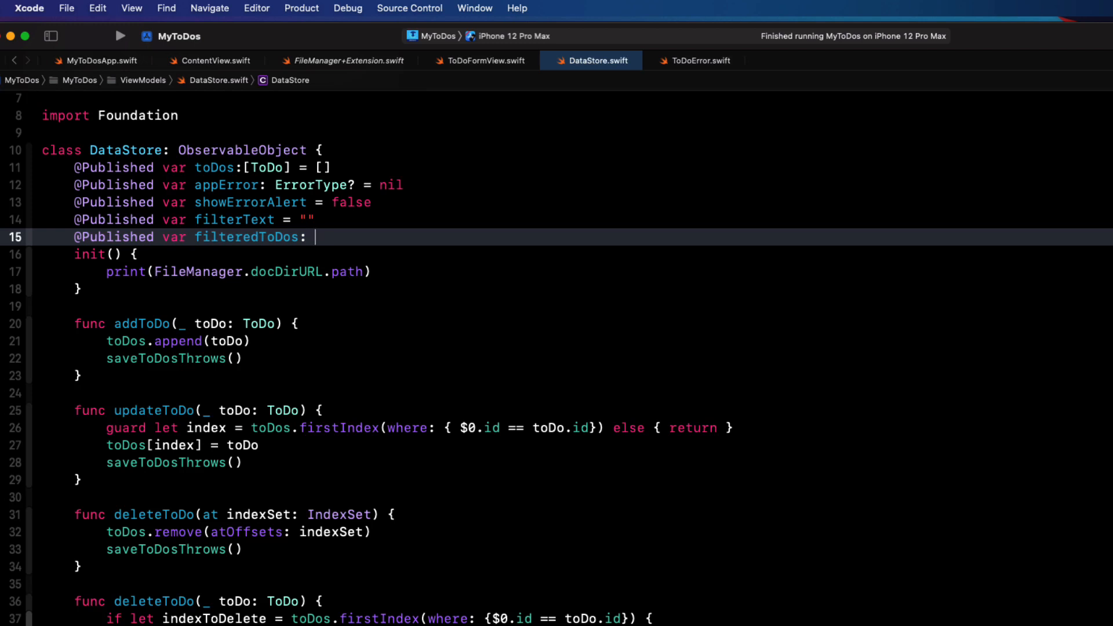
text([To)
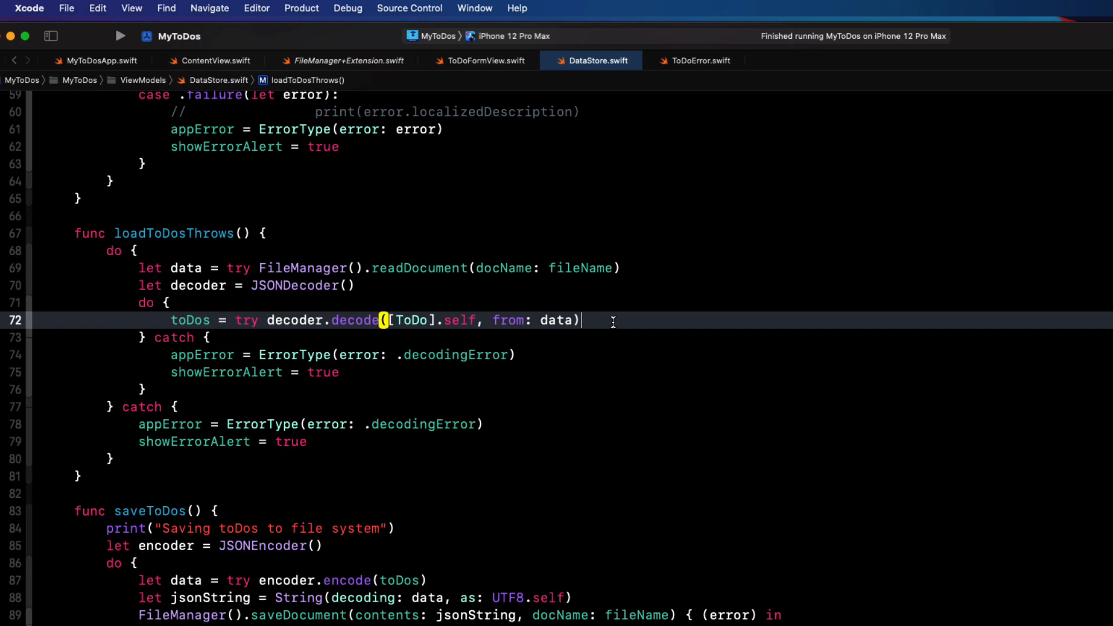
Set filteredToDos = toDos after decoding in loadToDosThrows
key(return)
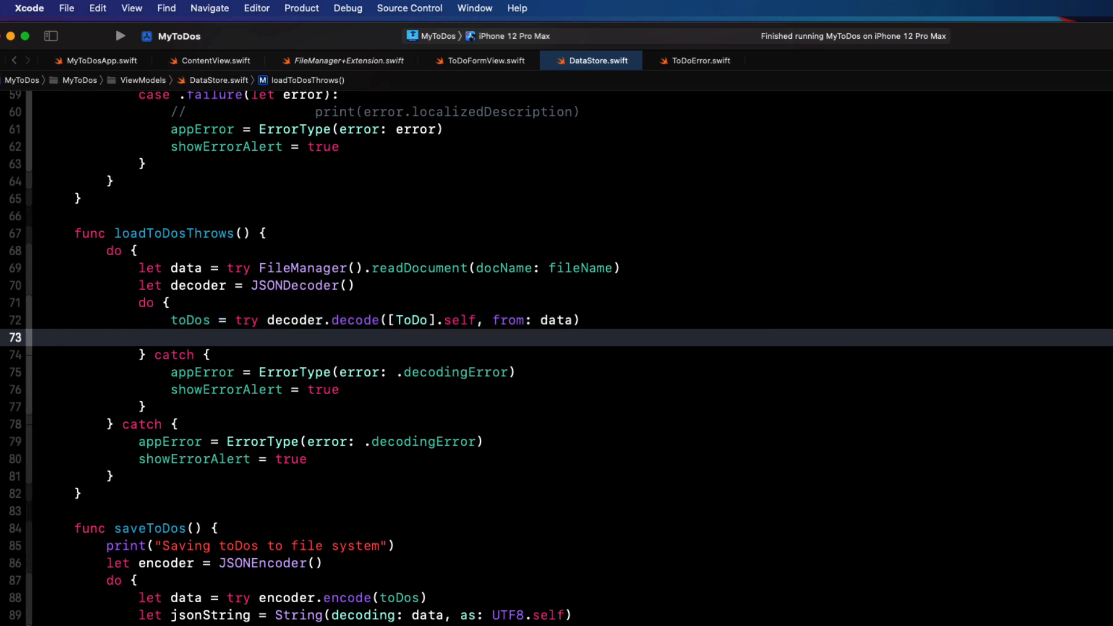
text(filteredToDos =)
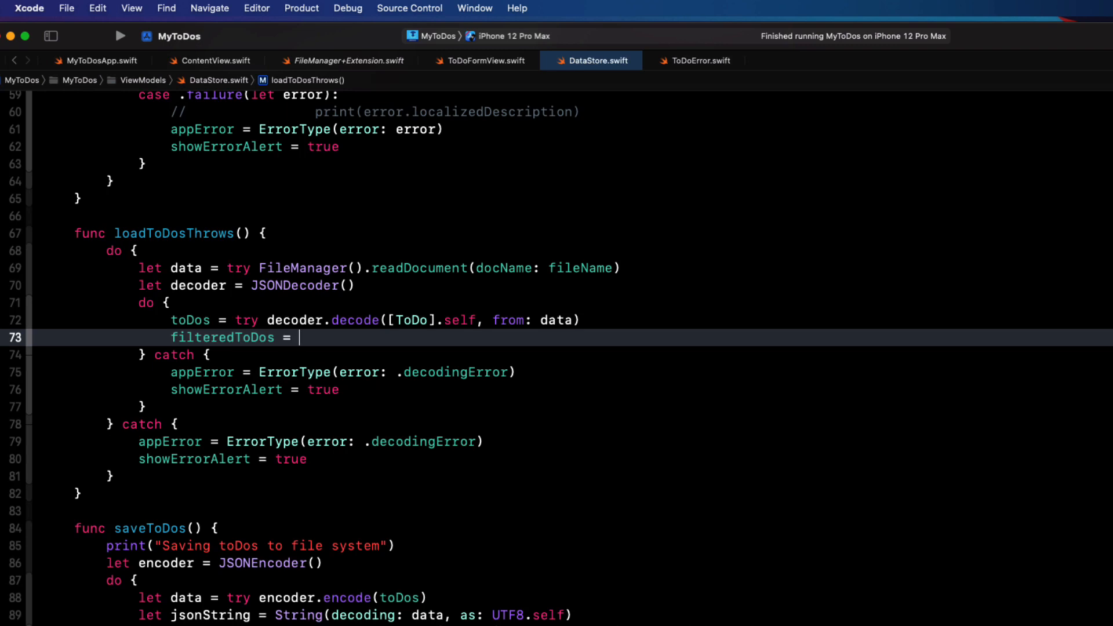
text(toDos)
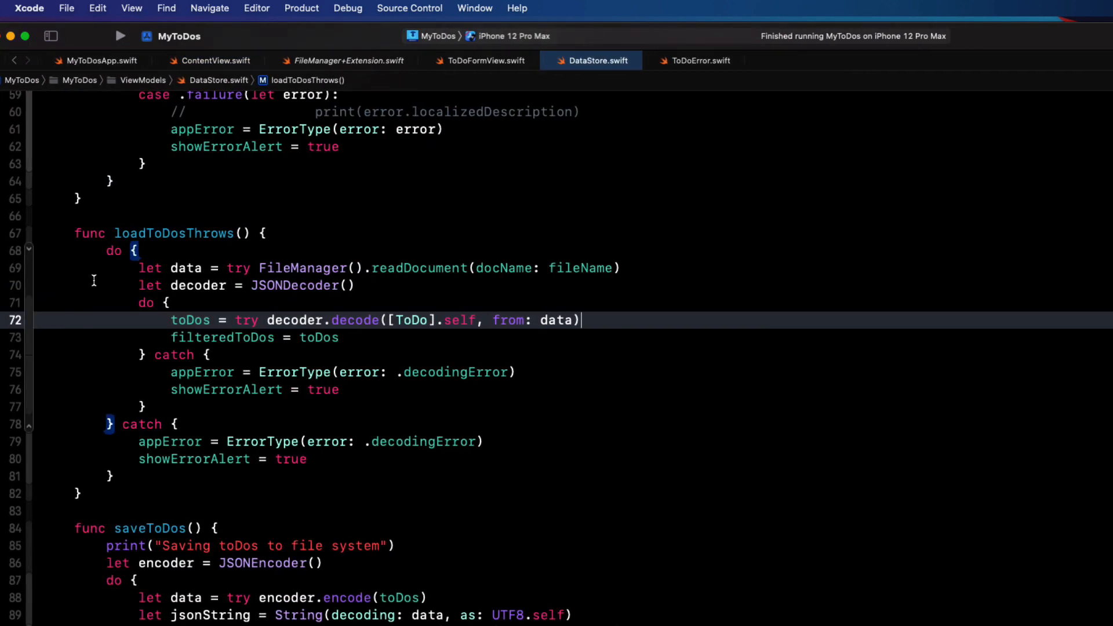
scroll(up, 3)
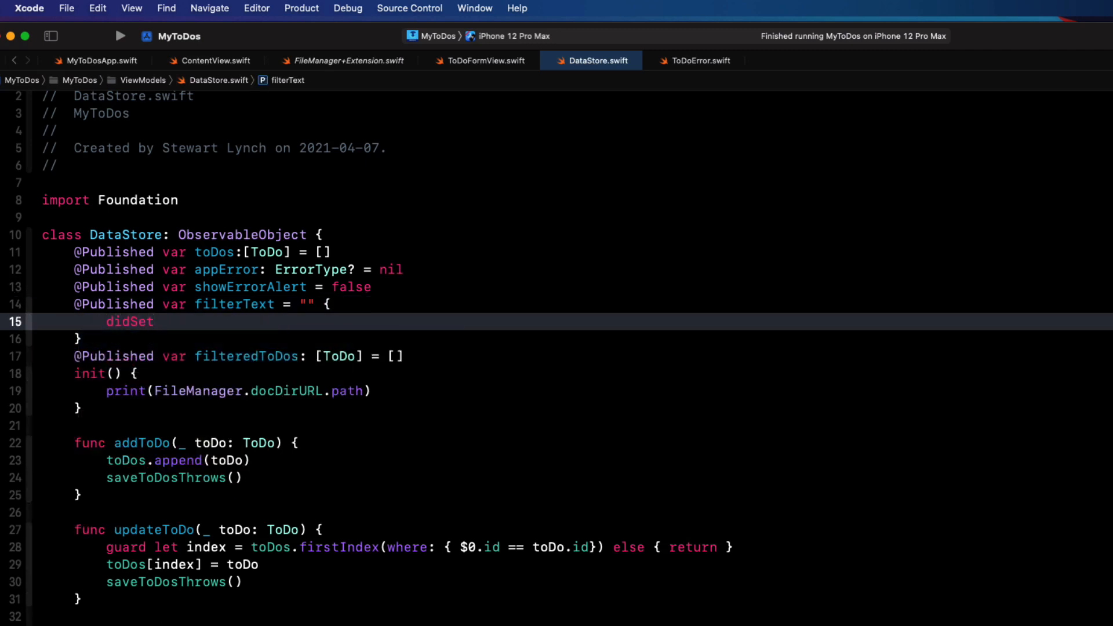
Give filterText a didSet filtering toDos by lowercased name, else resetting filteredToDos to toDos
text({)
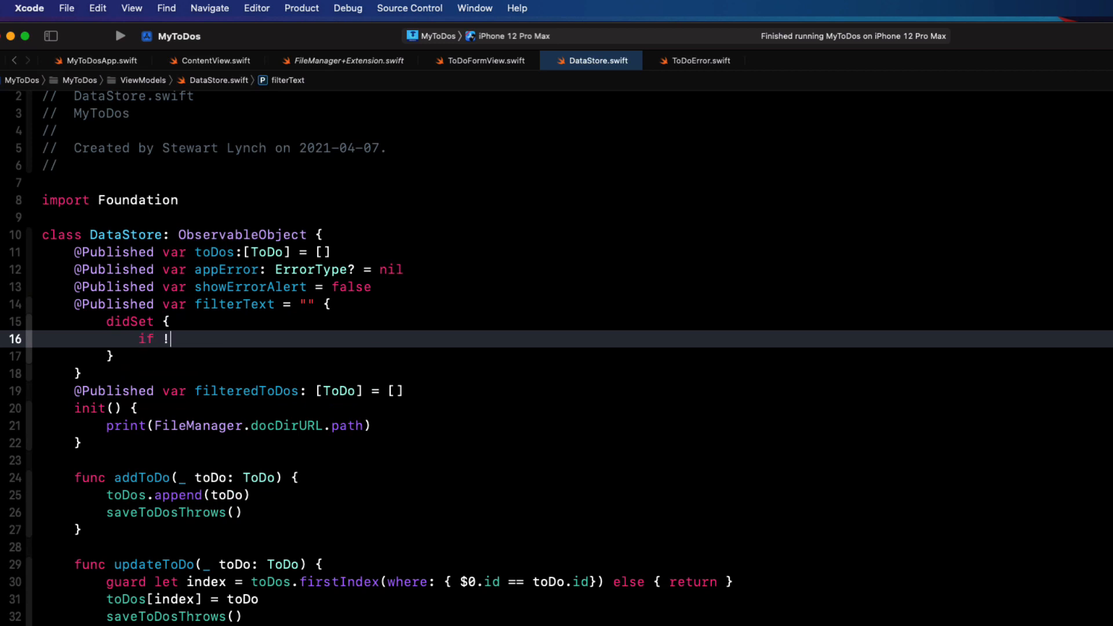
text(filterText.isEmpty {)
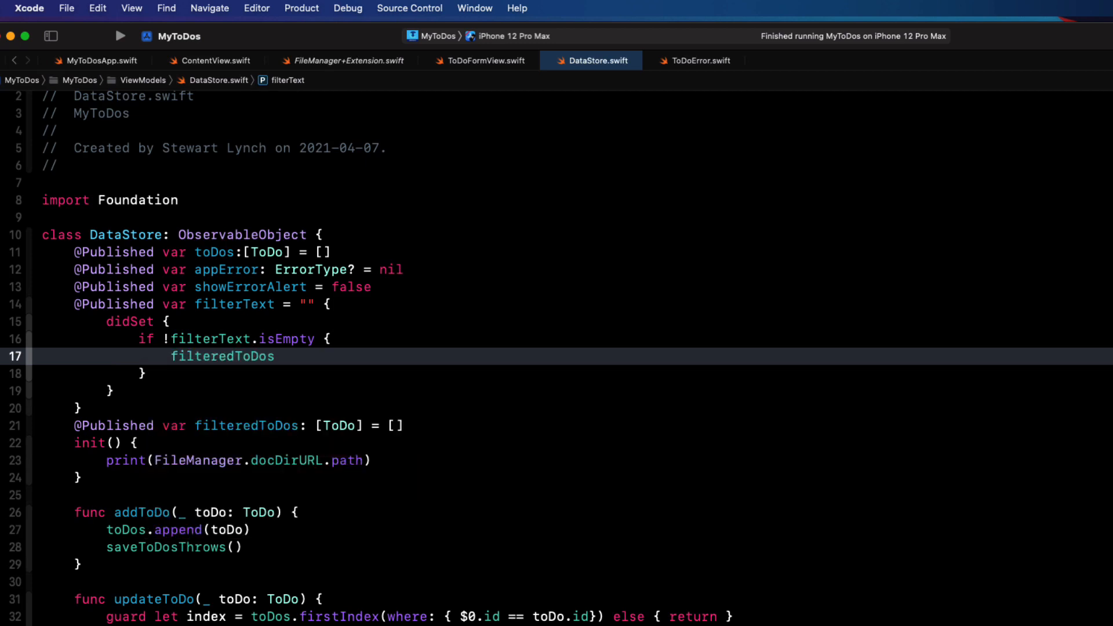
text(= toDos.filter{$0.name.lowercased().contains(filterText.lowercased()
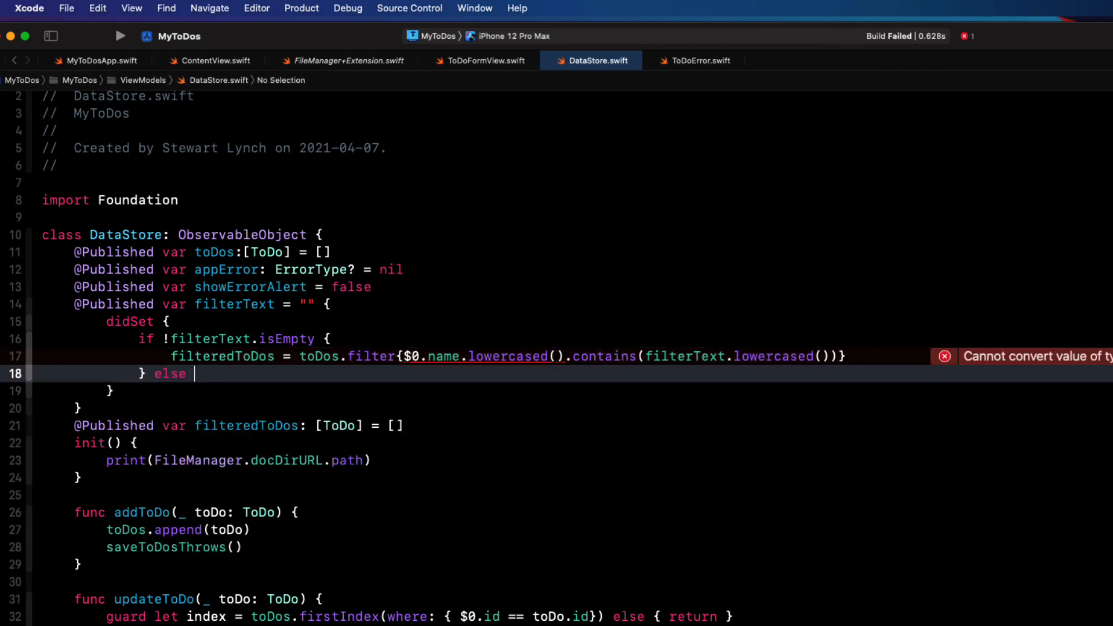
text(filteredToDos = toDos)
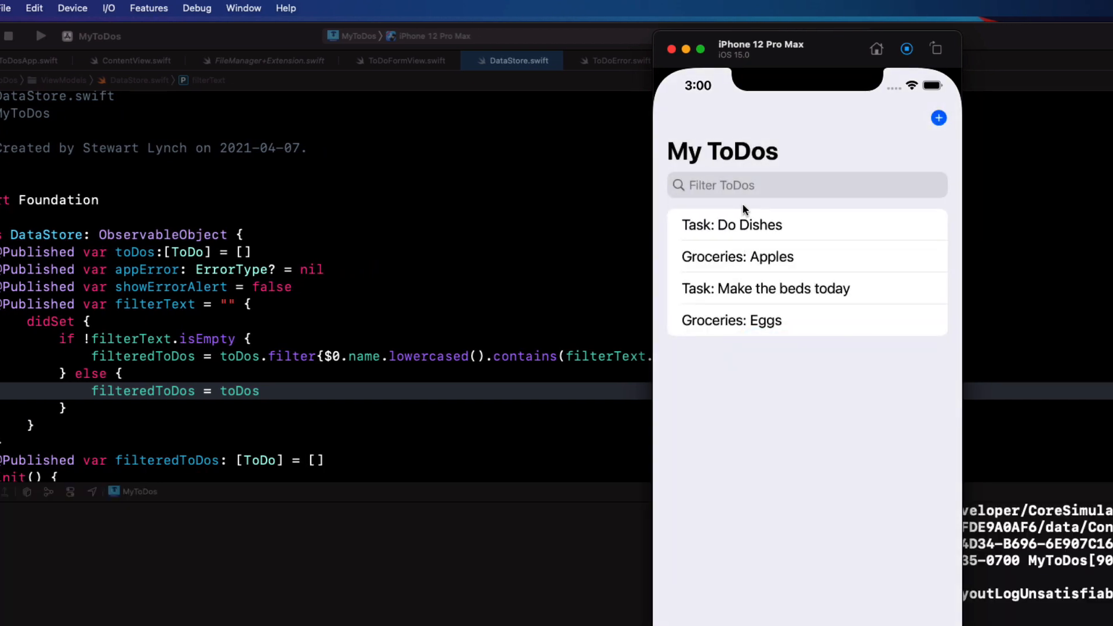
mouse_move(744, 185)
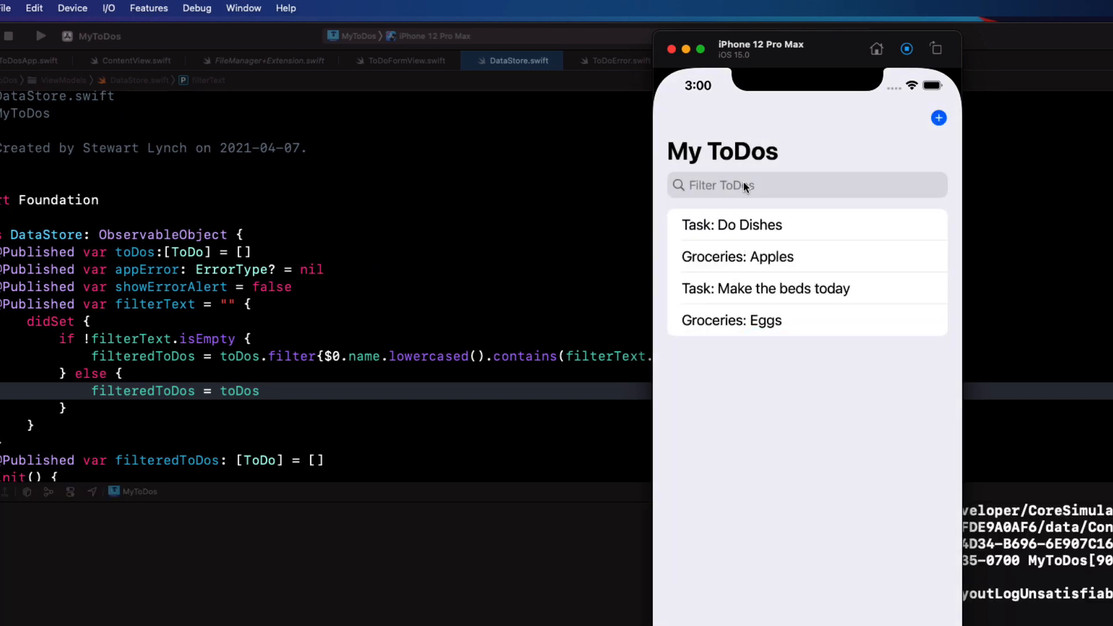
Filter the running list by 'T' in Filter ToDos, edit Do Dishes, then quit the simulator
click(739, 186)
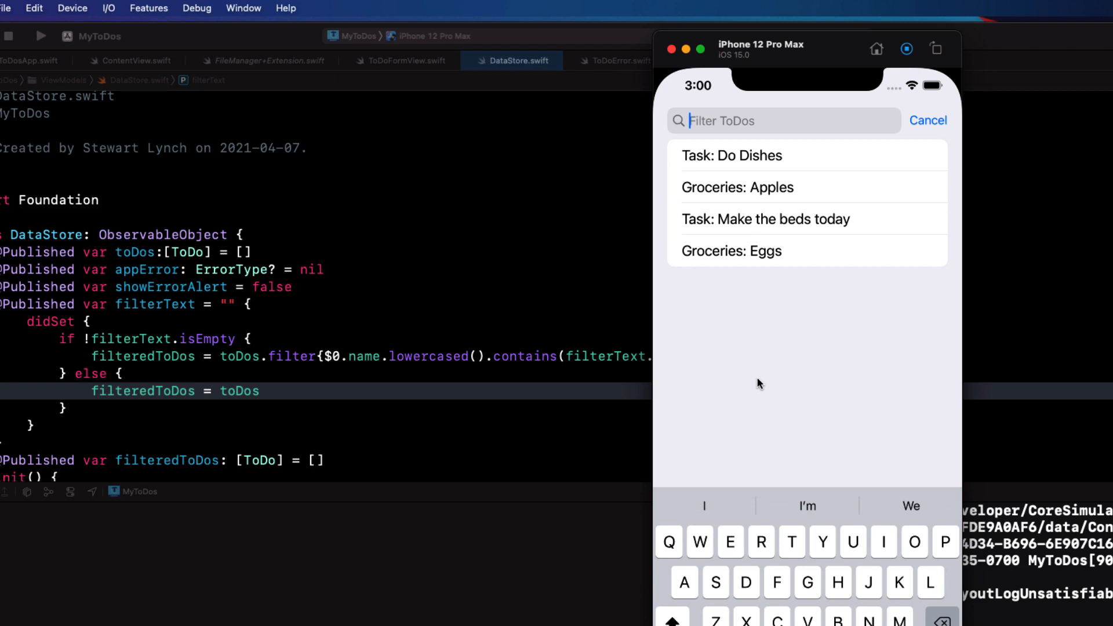
text(Ta)
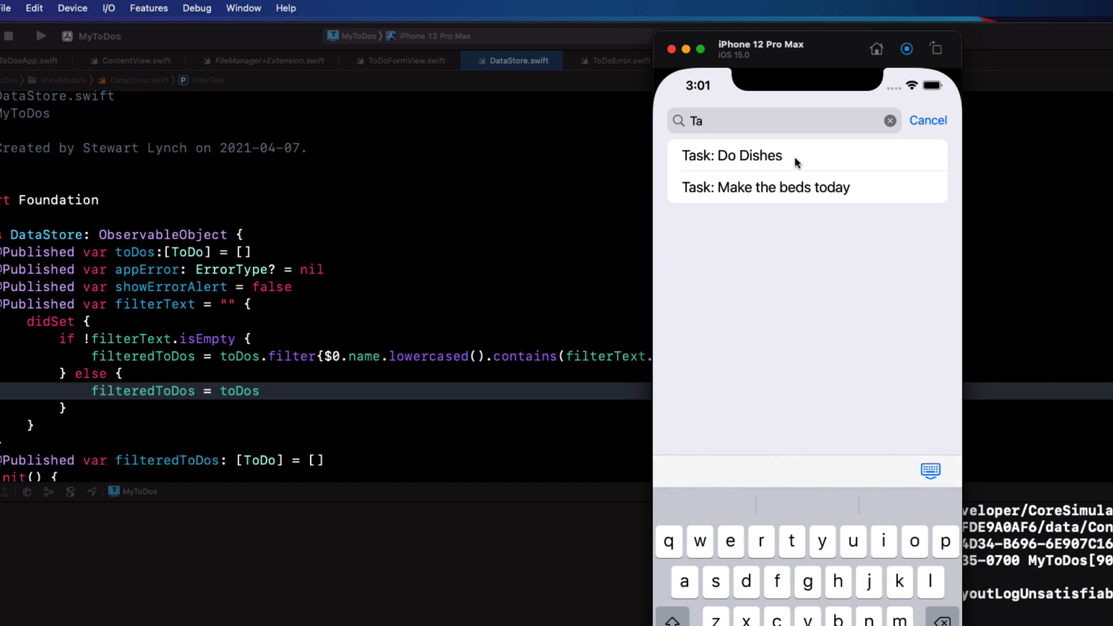
click(731, 155)
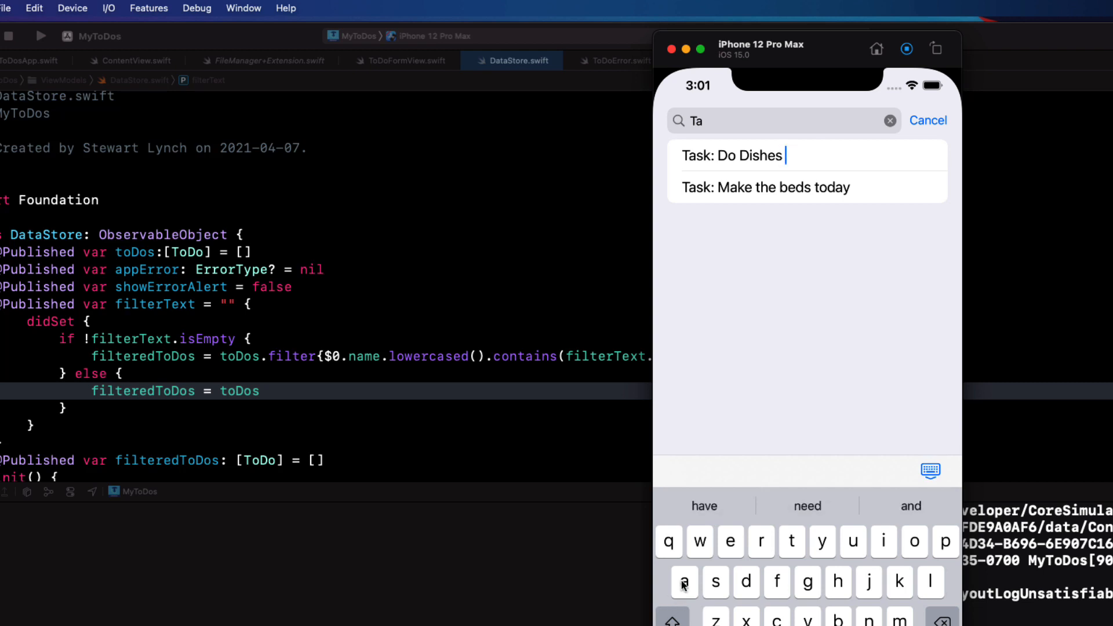
click(928, 120)
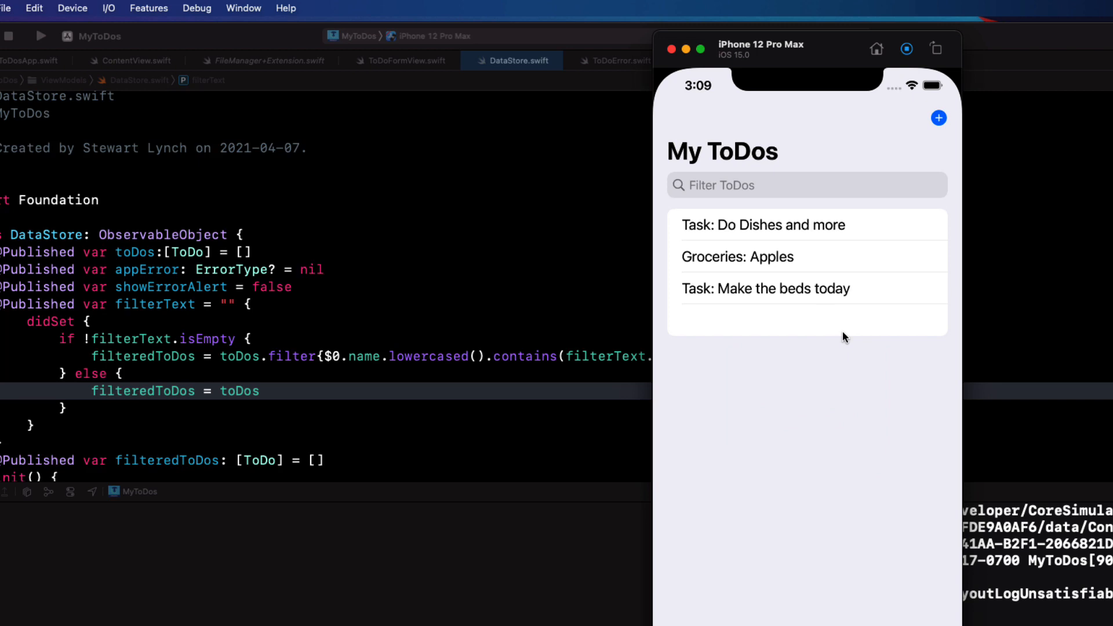
click(781, 320)
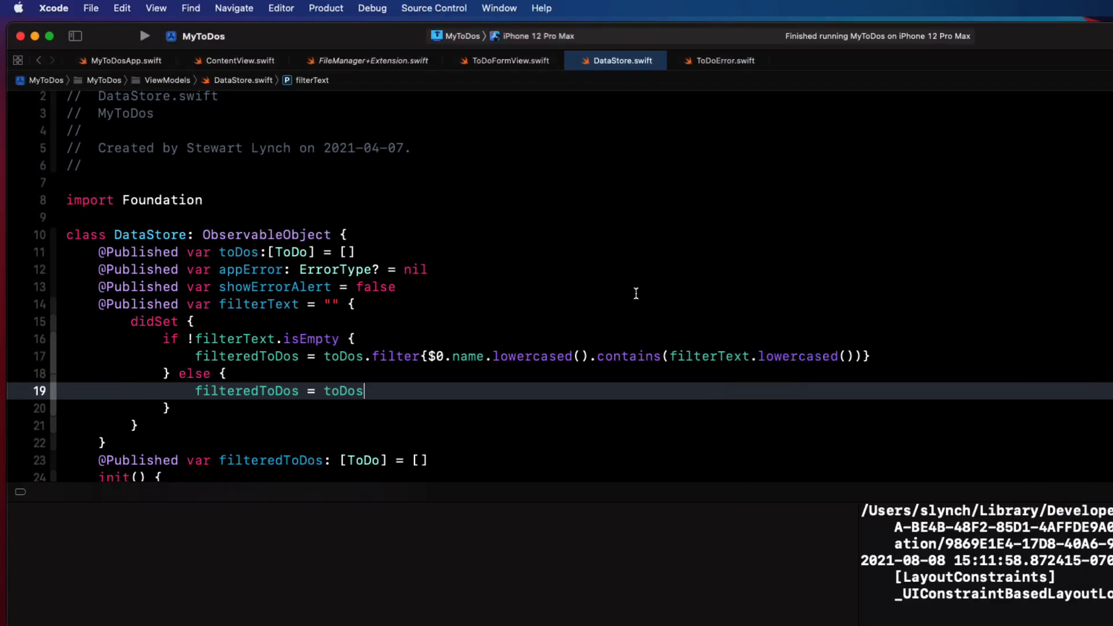
Add filteredToDos = toDos after toDos.append(toDo) in addToDo
click(19, 59)
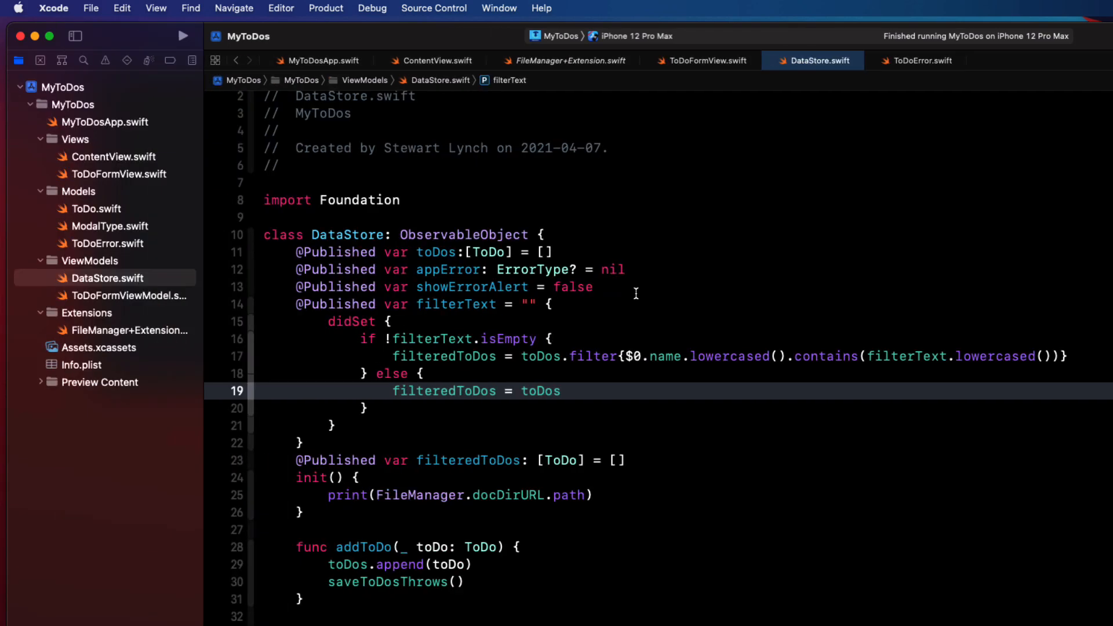
scroll(down, 3)
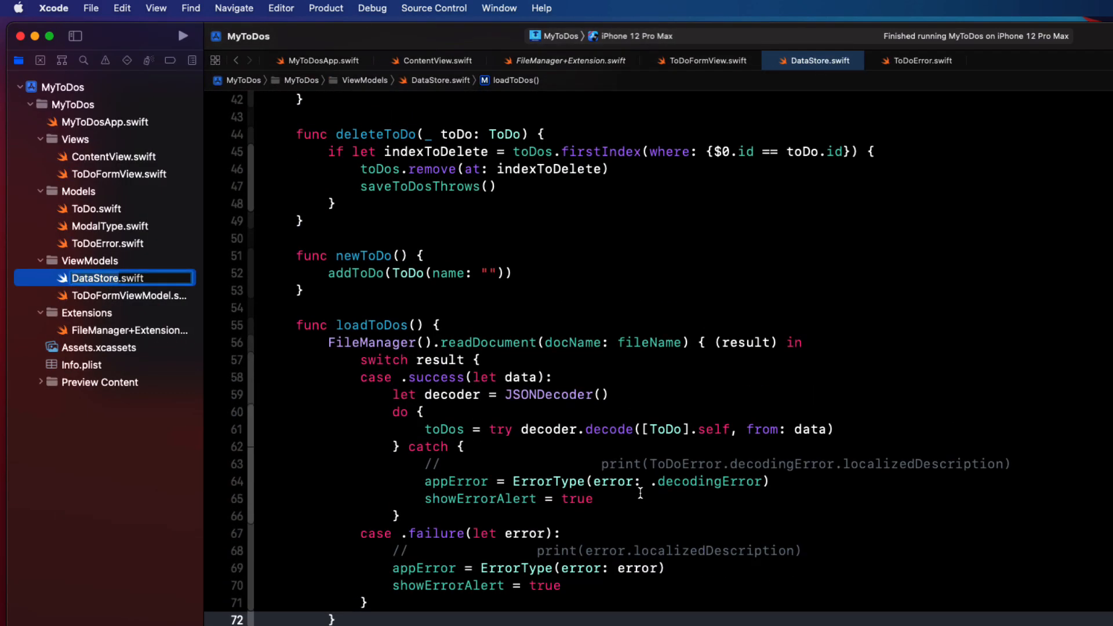
text(filteredToDos = toDos)
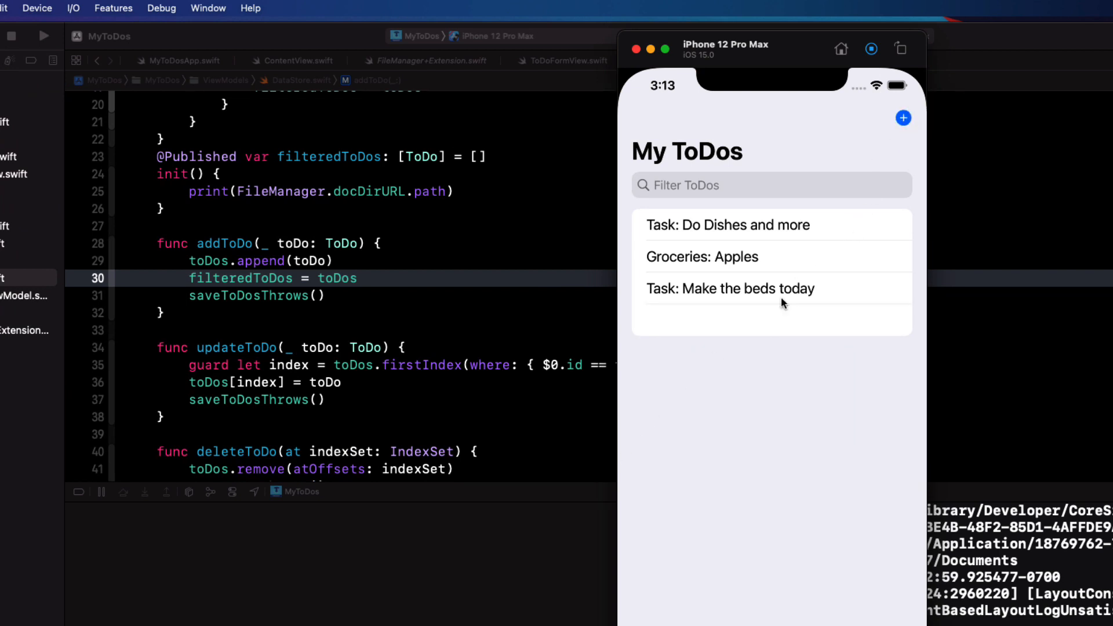
Add a new Groceries: Eggs to-do in the simulator using the symbols keyboard for the colon
text(G)
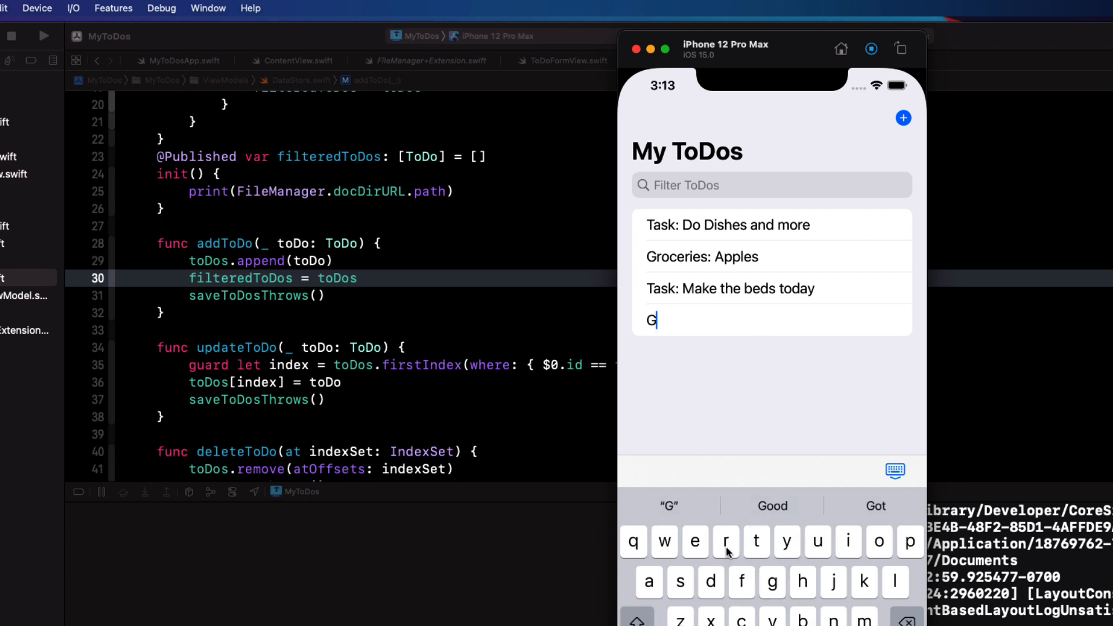
text(roce)
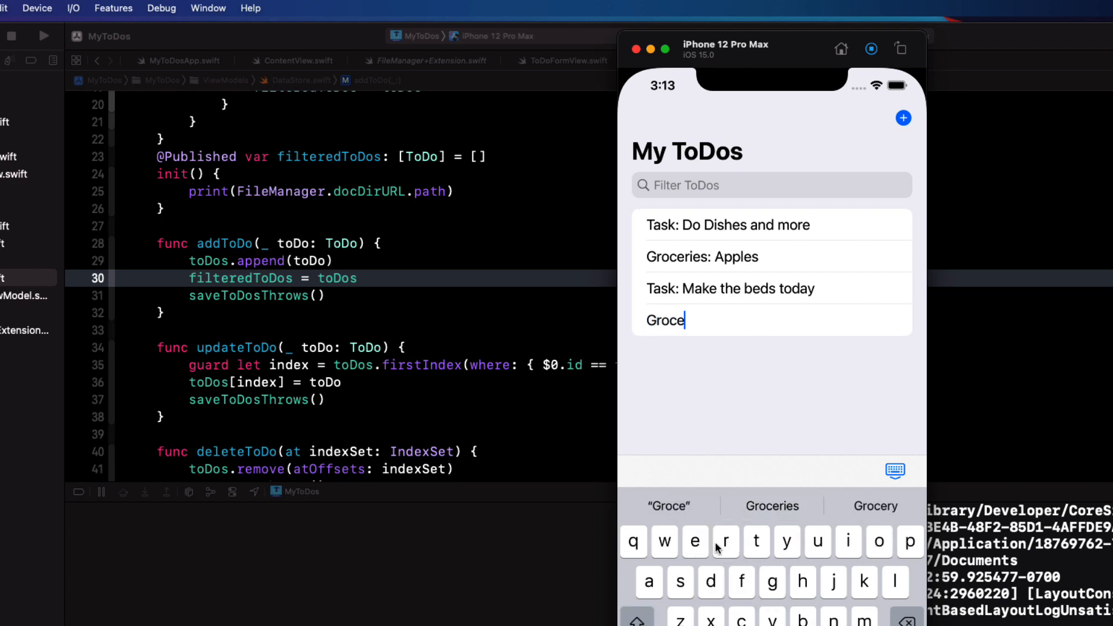
click(771, 507)
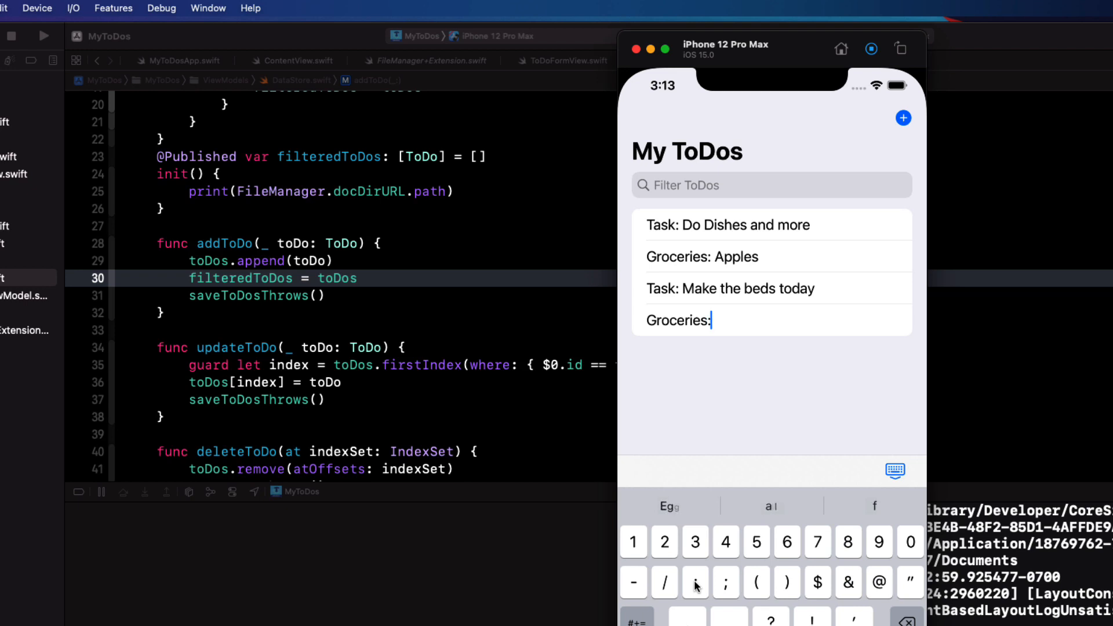
text(Eggs)
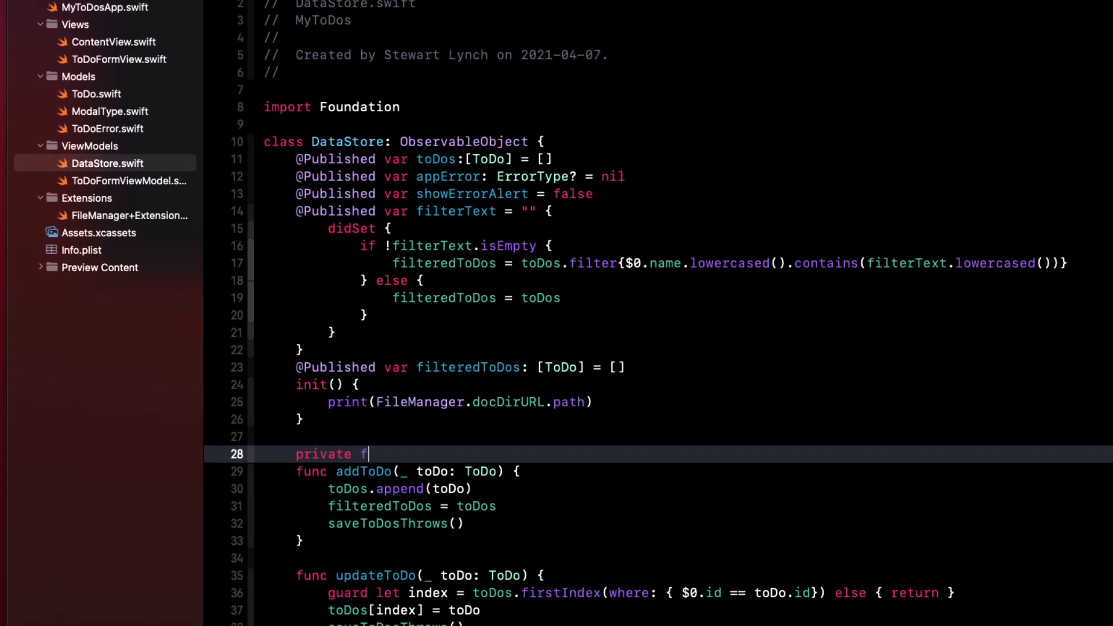
Create private func filterToDos() holding the if/else block and call it from didSet and deleteToDo
text(unc filterToDos() {)
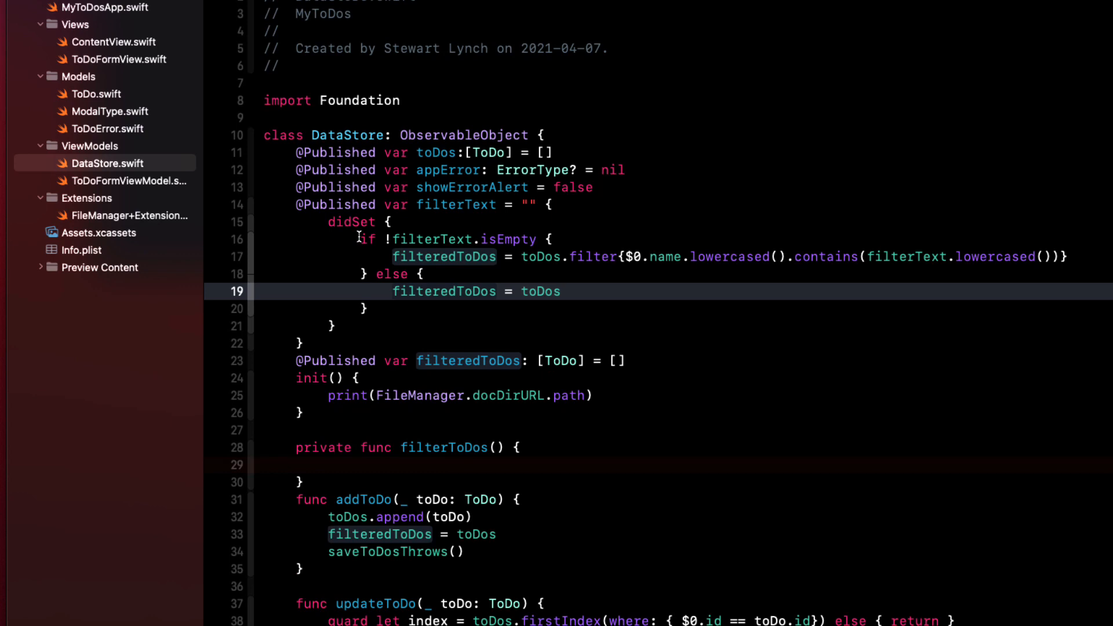
drag(362, 239, 366, 308)
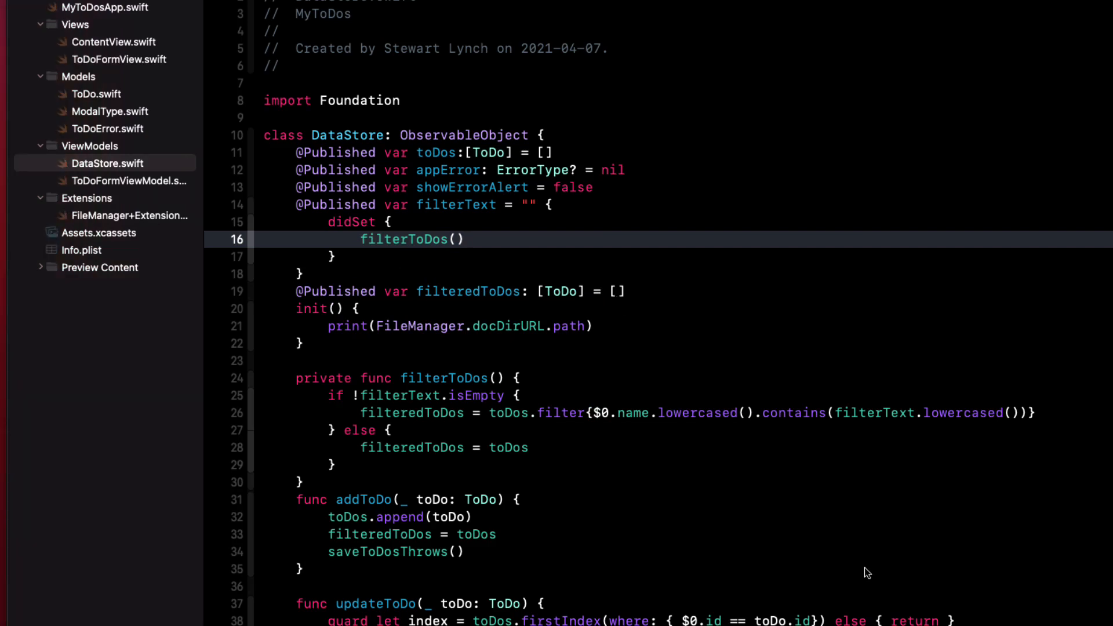
scroll(down, 3)
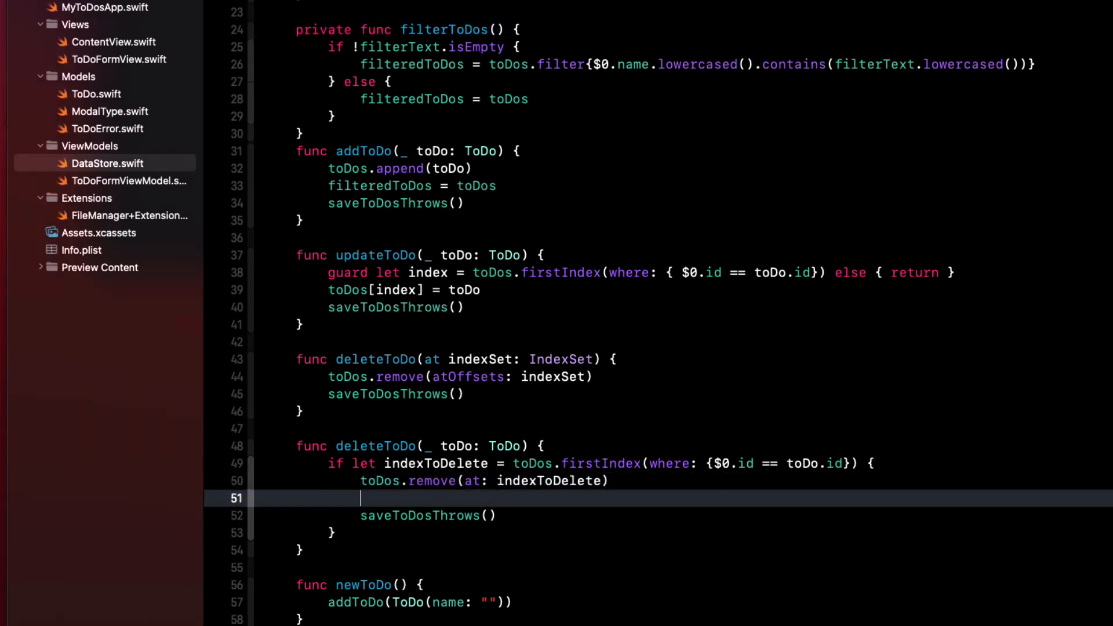
text(filterT)
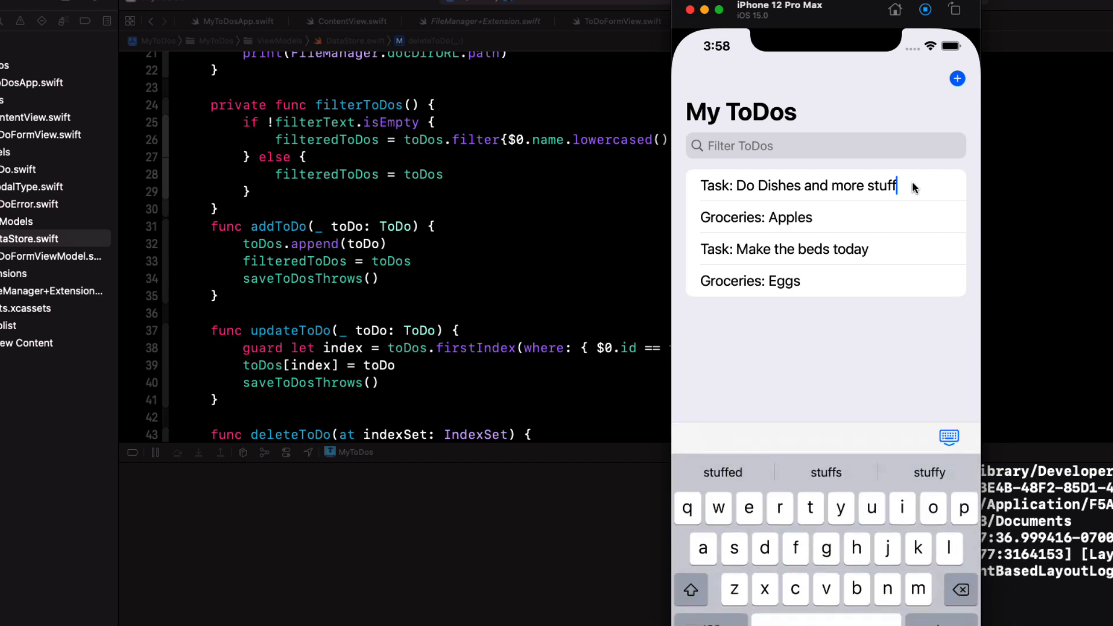
In the running app, submit an edited row and add a new Groceries: Bread to-do
key(backspace)
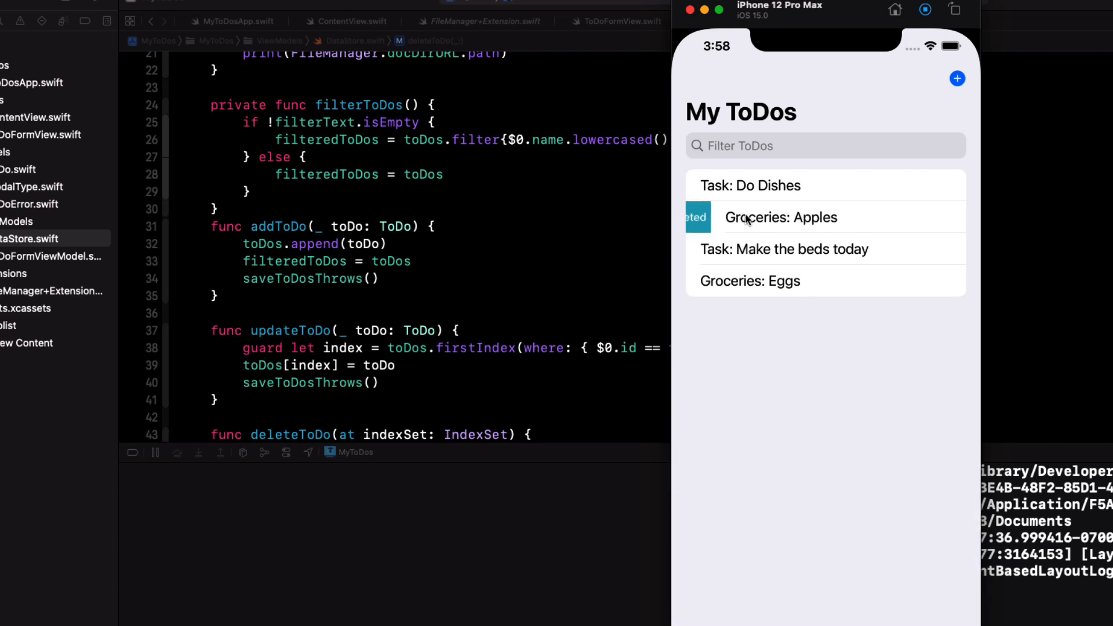
text(Groceries:)
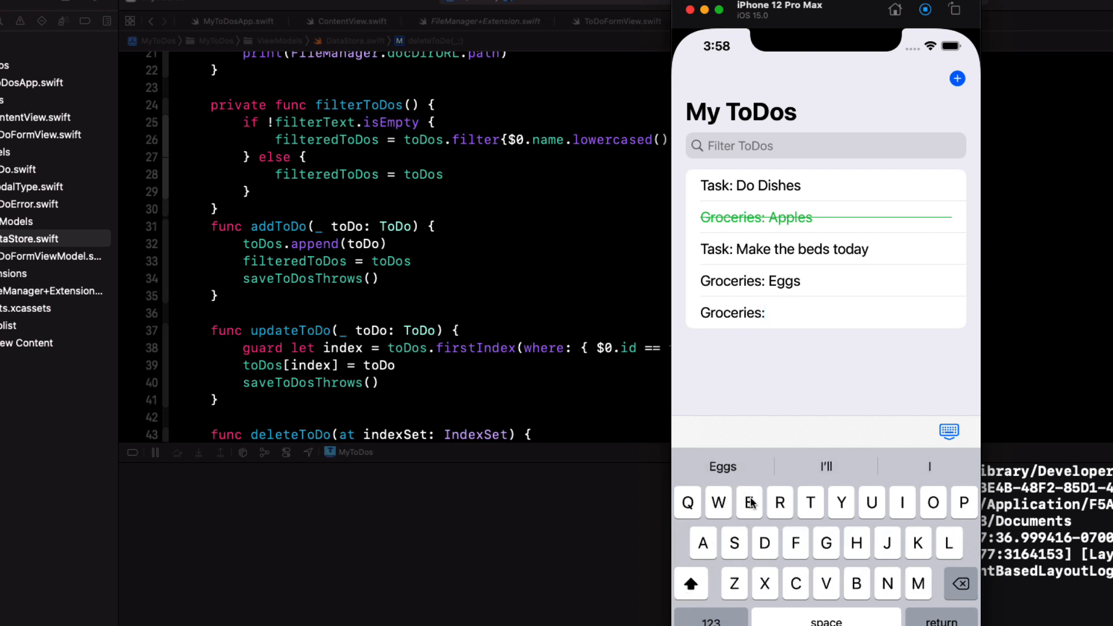
text(Bread)
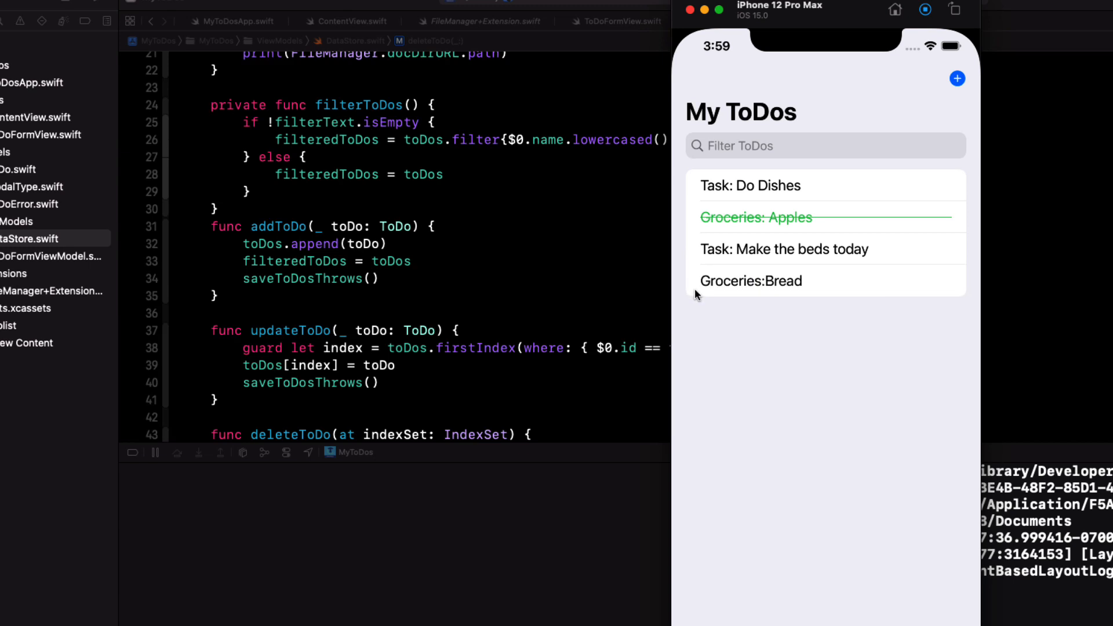
mouse_move(64, 5)
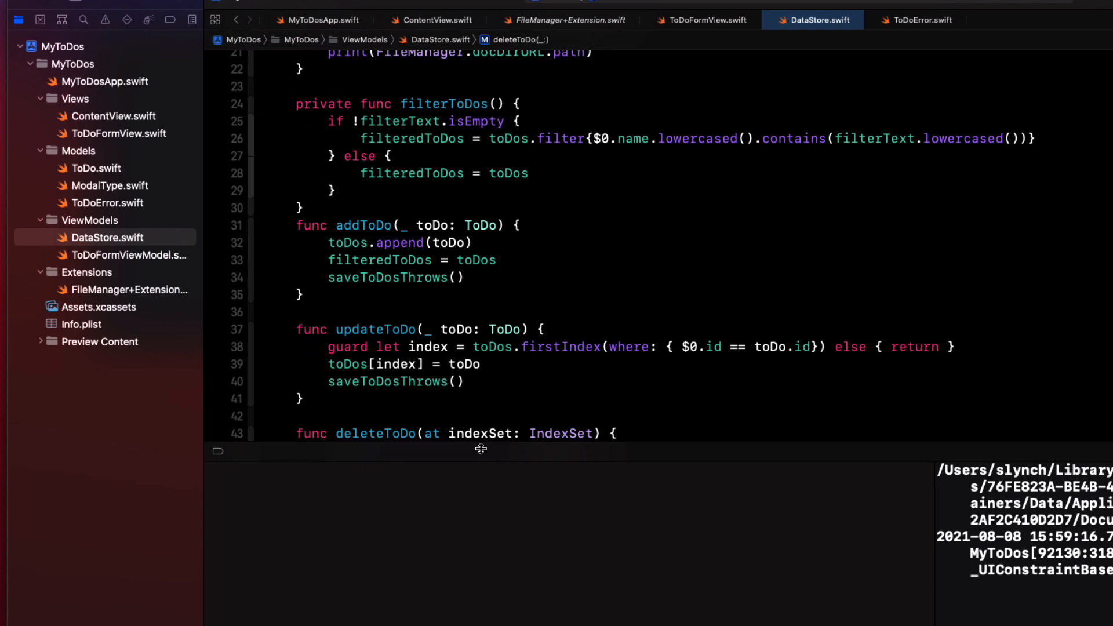
Extract the ForEach rows from ContentView's body into a listRow view property used by the List
click(431, 20)
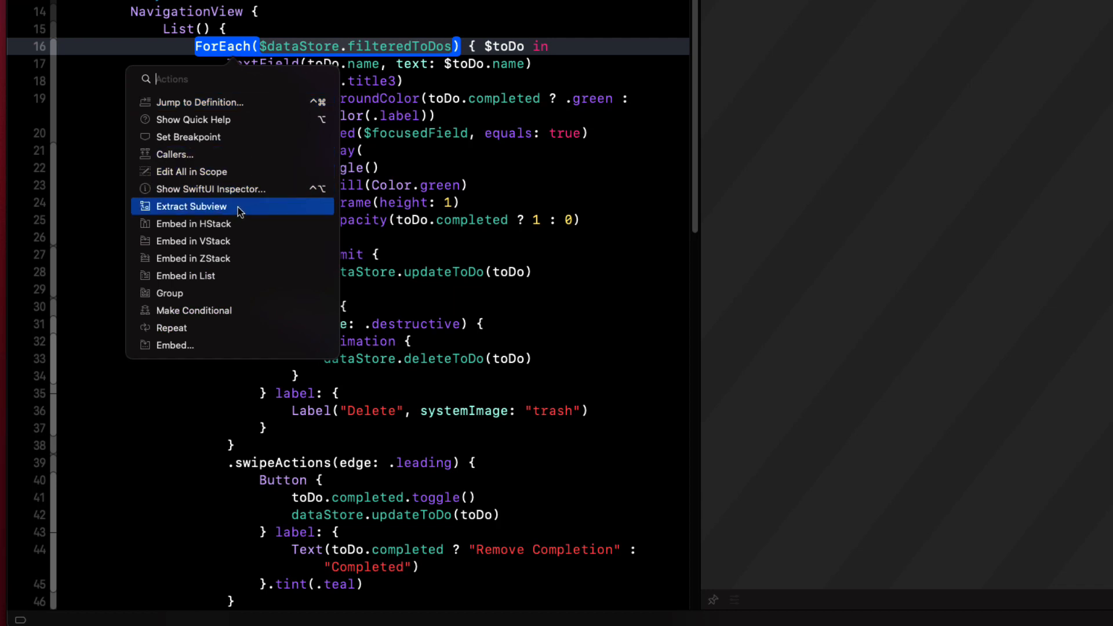
click(190, 206)
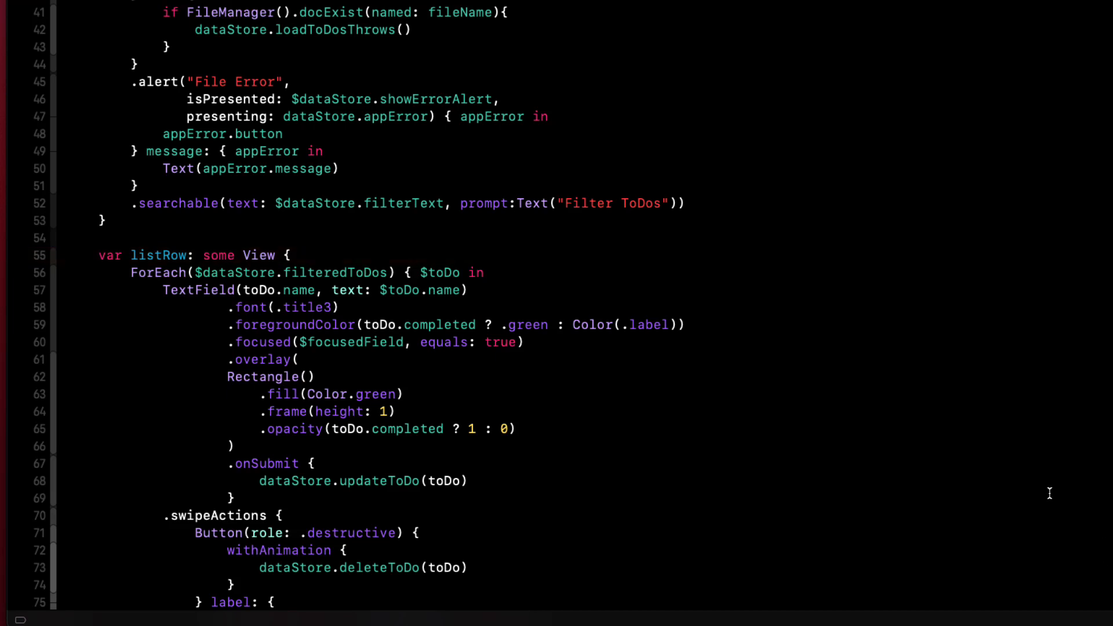
scroll(down, 3)
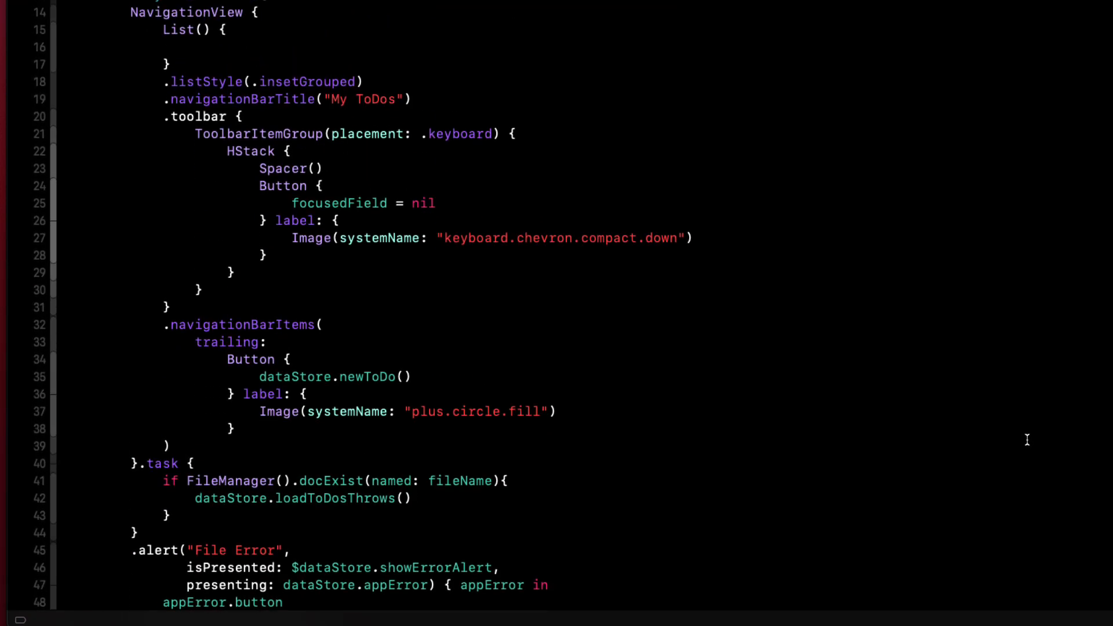
text(listRow)
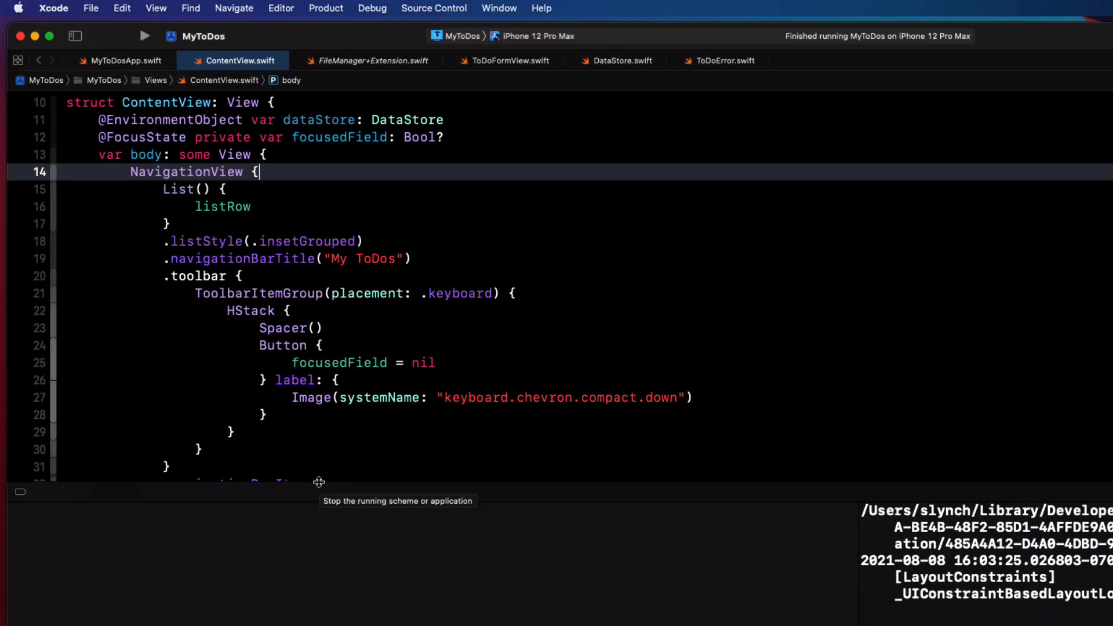
Create ContentView+Extension.swift as a new Swift file in the Views group
scroll(down, 3)
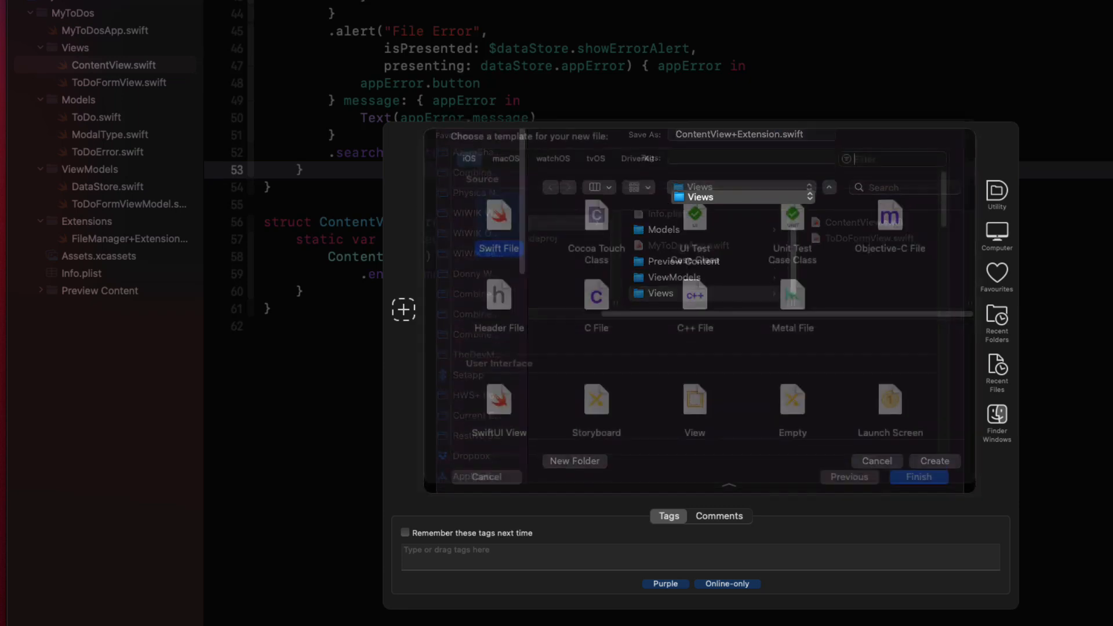
click(918, 477)
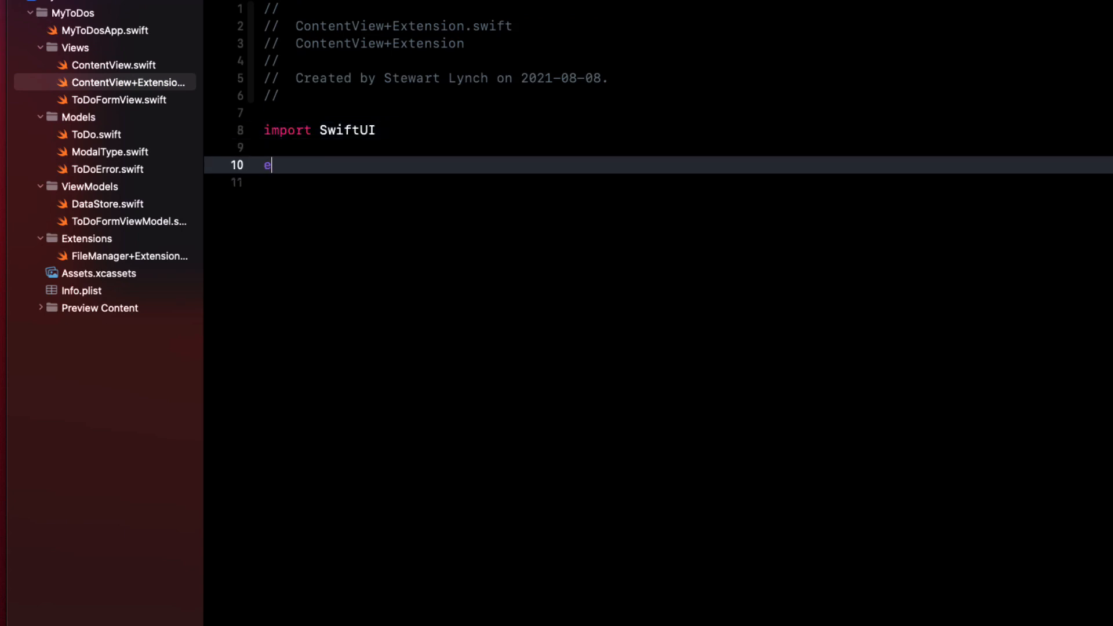
Declare extension ContentView in the new file to hold the moved listRow property
text(xtension ContentView {)
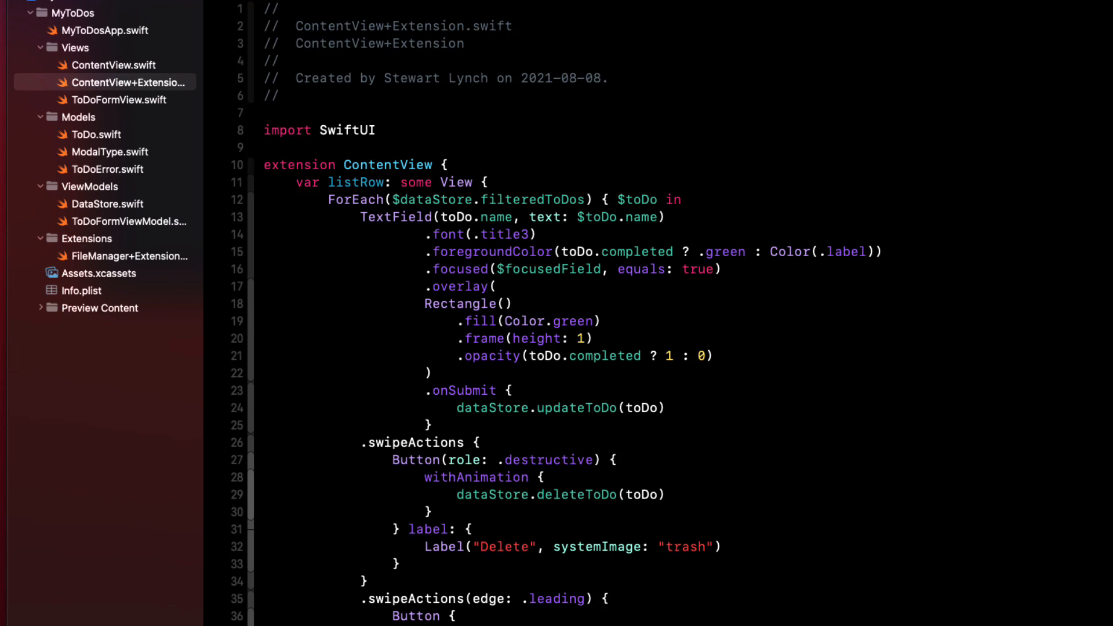
click(114, 65)
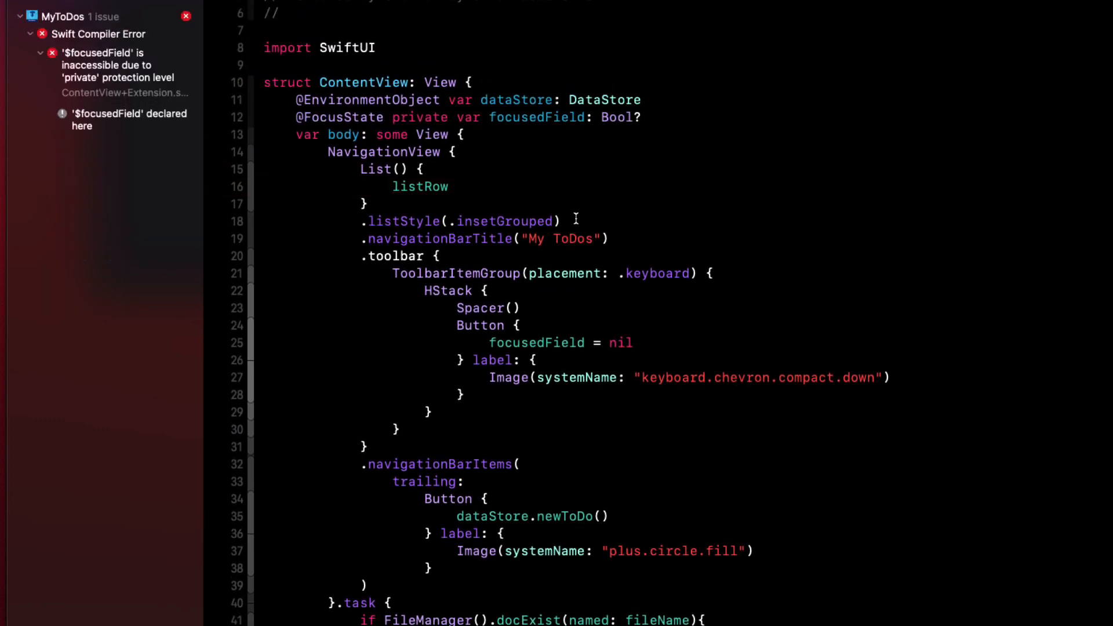
View the '$focusedField is inaccessible due to private protection level' error in the Issue navigator
click(107, 65)
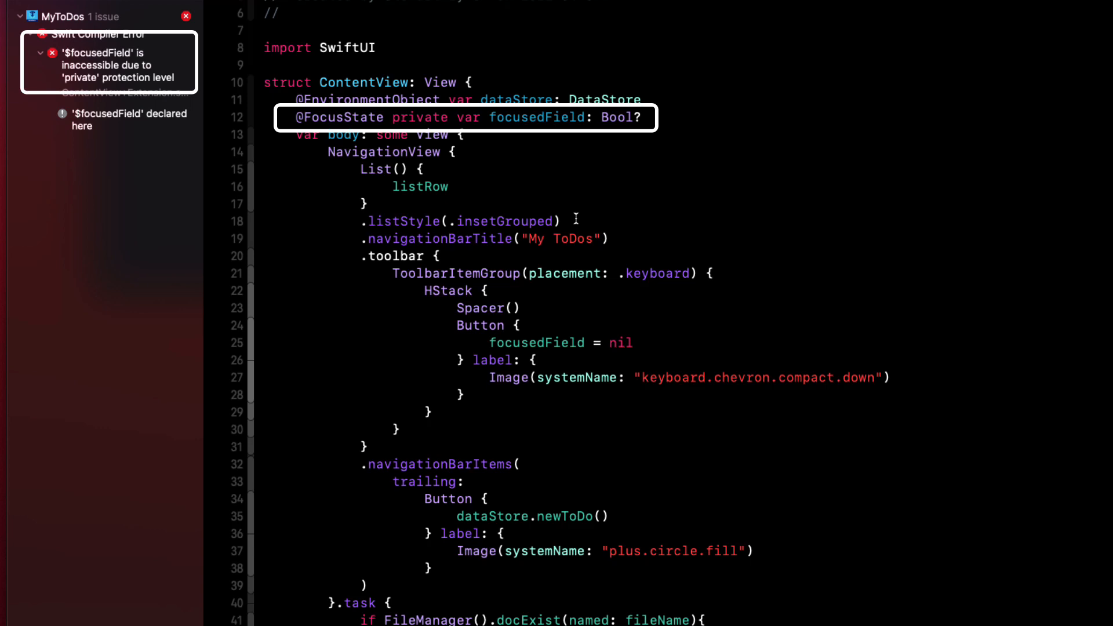